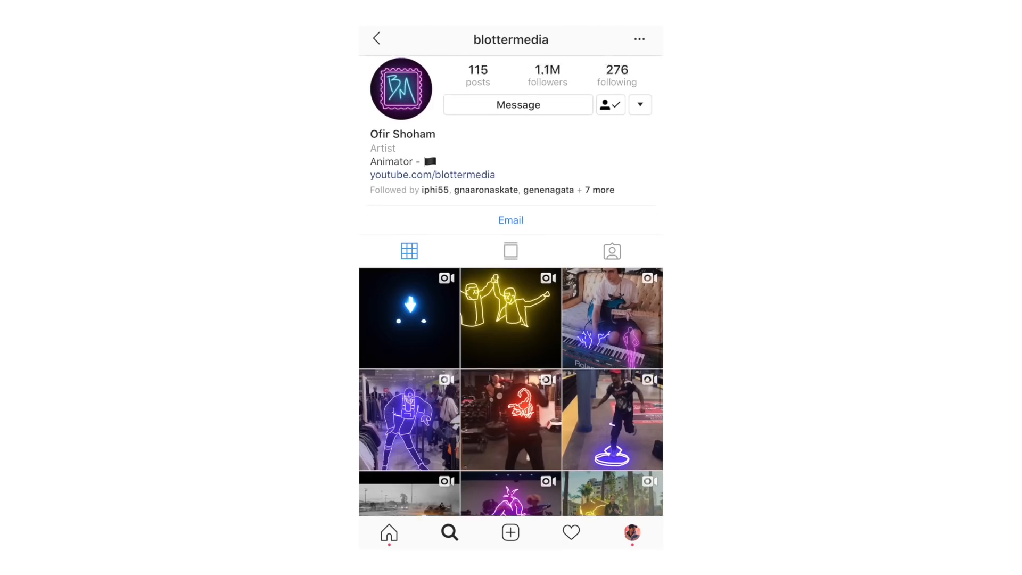
- Scroll the event browser and deselect the drawing clip by clicking empty space
{"action": "scroll", "scroll_direction": "down", "scroll_amount": 3}
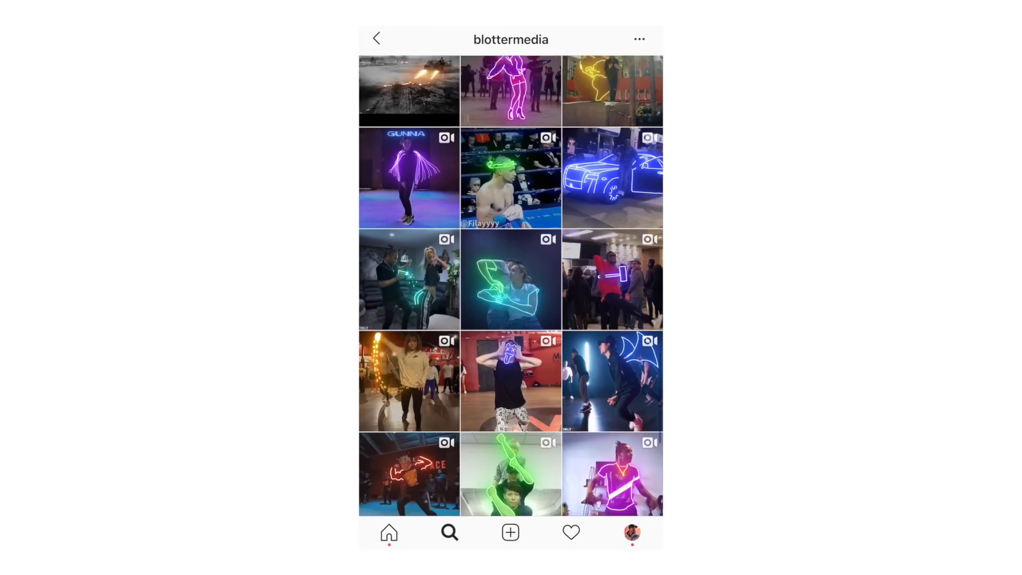
{"action": "scroll", "scroll_direction": "down", "scroll_amount": 3}
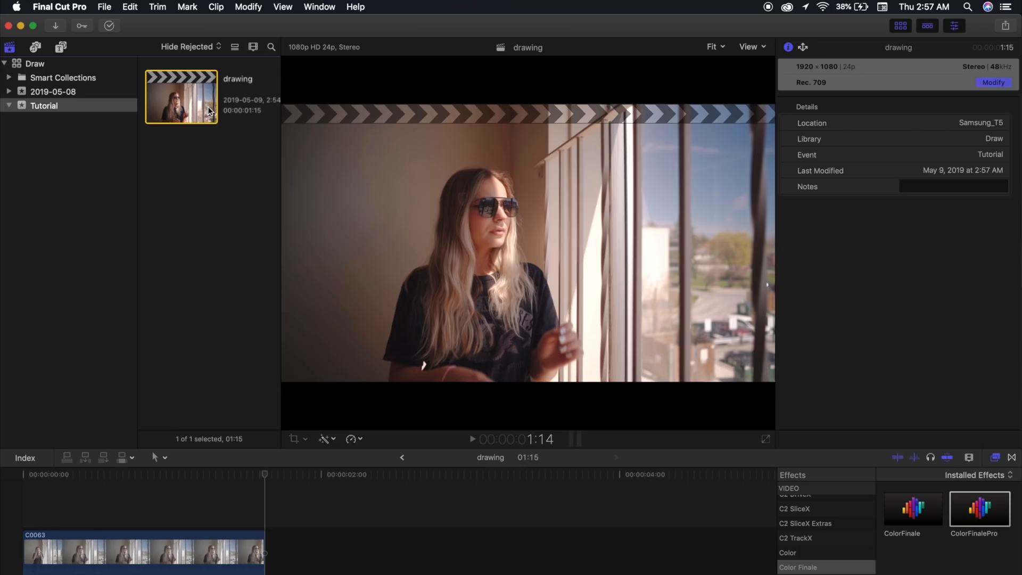
{"action": "mouse_move", "coordinate": [801, 74]}
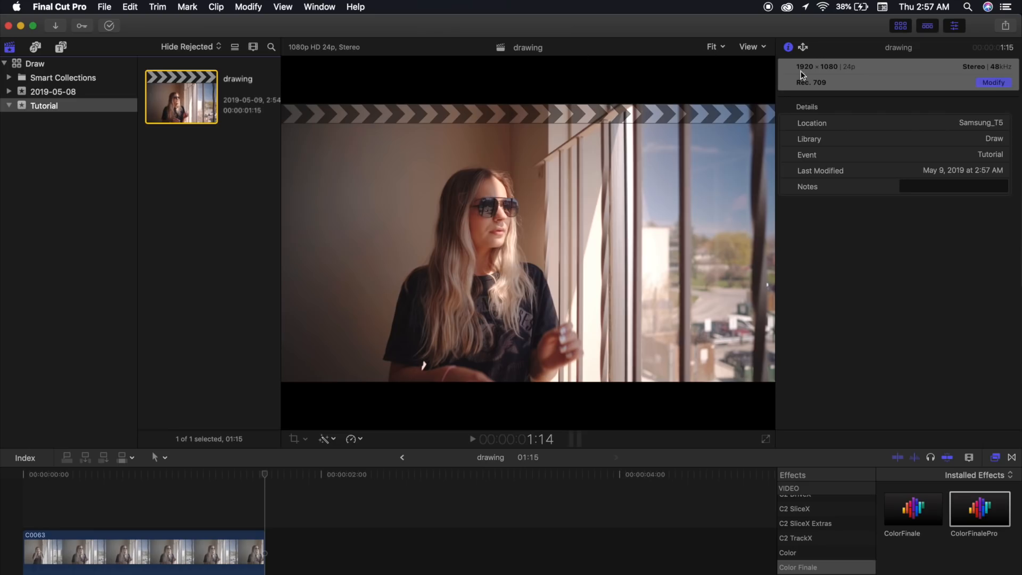
{"action": "mouse_move", "coordinate": [810, 73]}
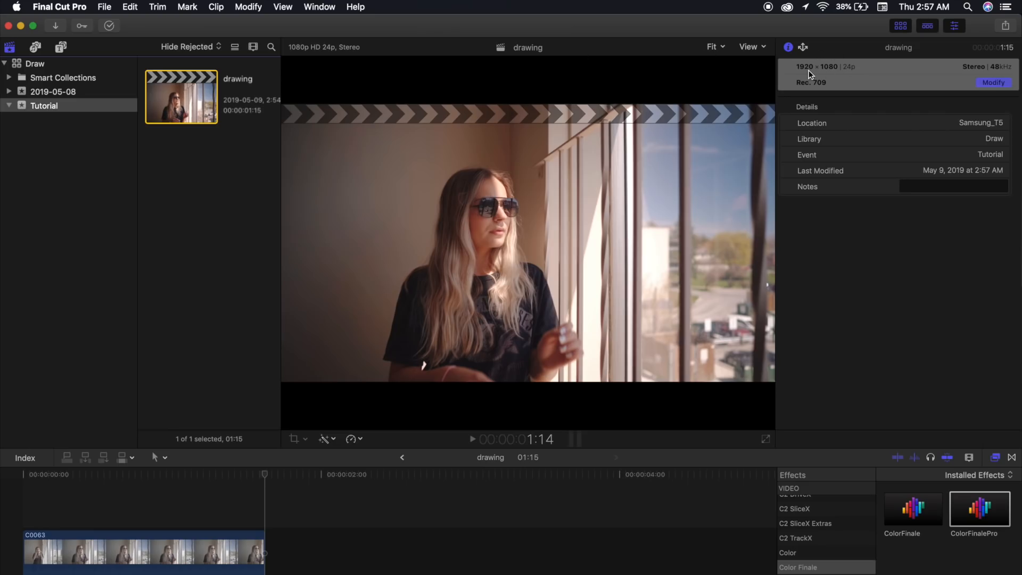
{"action": "mouse_move", "coordinate": [855, 79]}
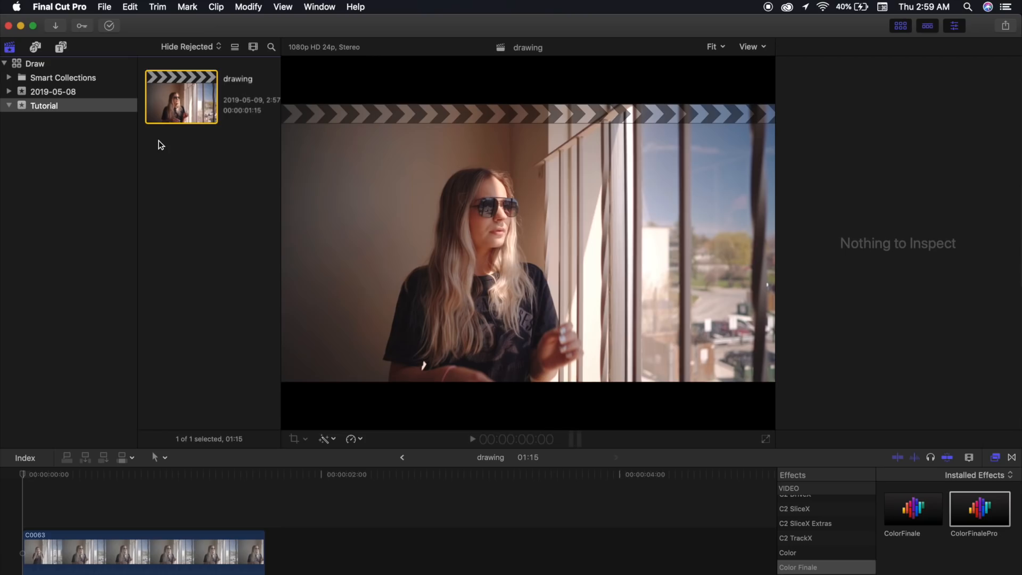
{"action": "left_click", "coordinate": [60, 47]}
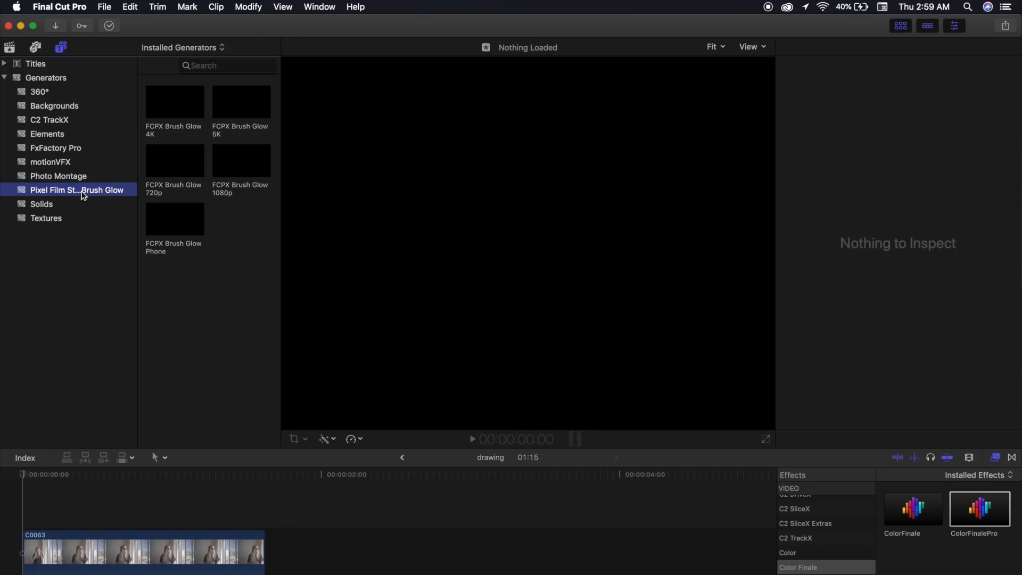
{"action": "mouse_move", "coordinate": [230, 133]}
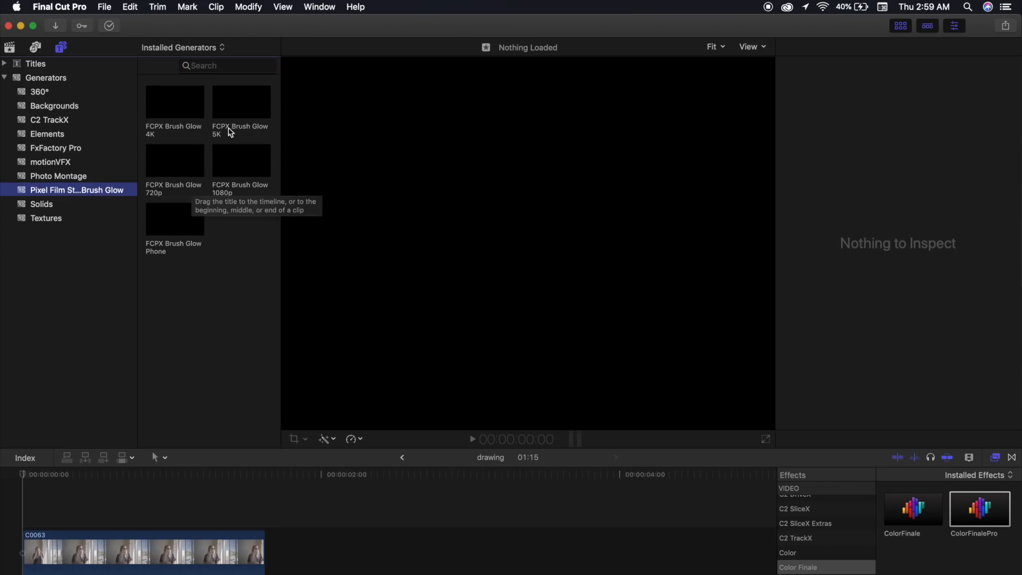
{"action": "mouse_move", "coordinate": [247, 190]}
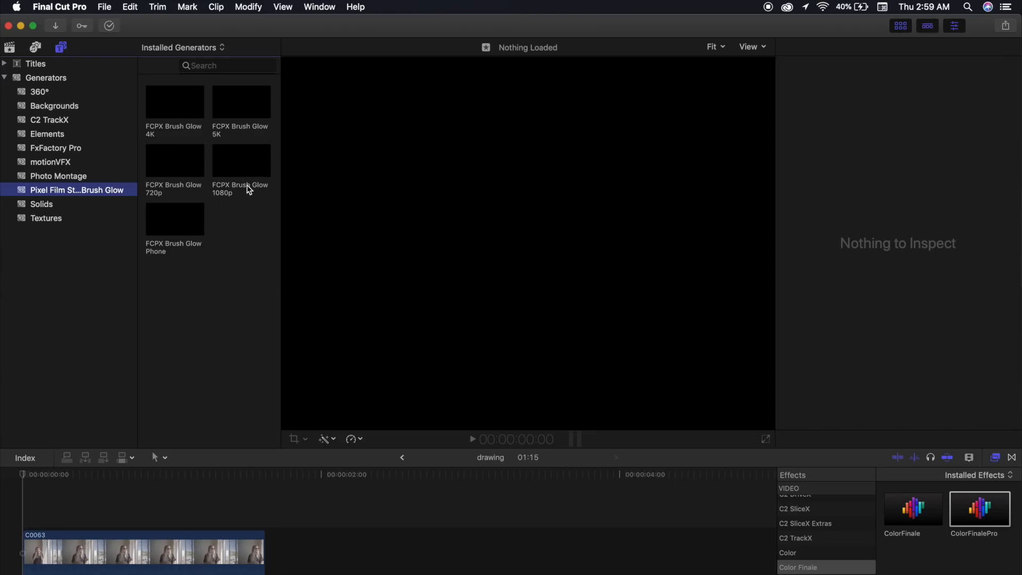
{"action": "mouse_move", "coordinate": [233, 270]}
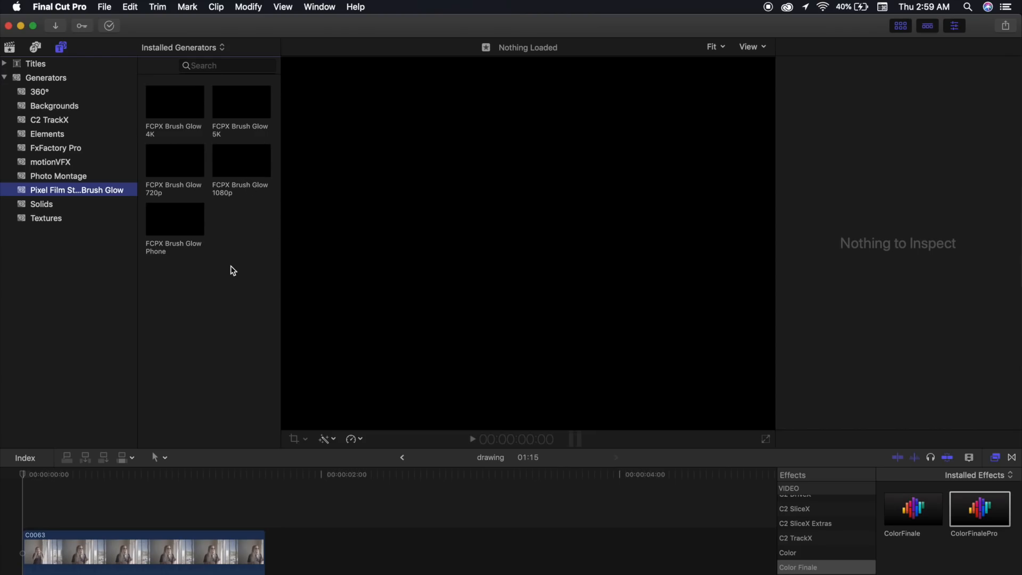
{"action": "mouse_move", "coordinate": [181, 167]}
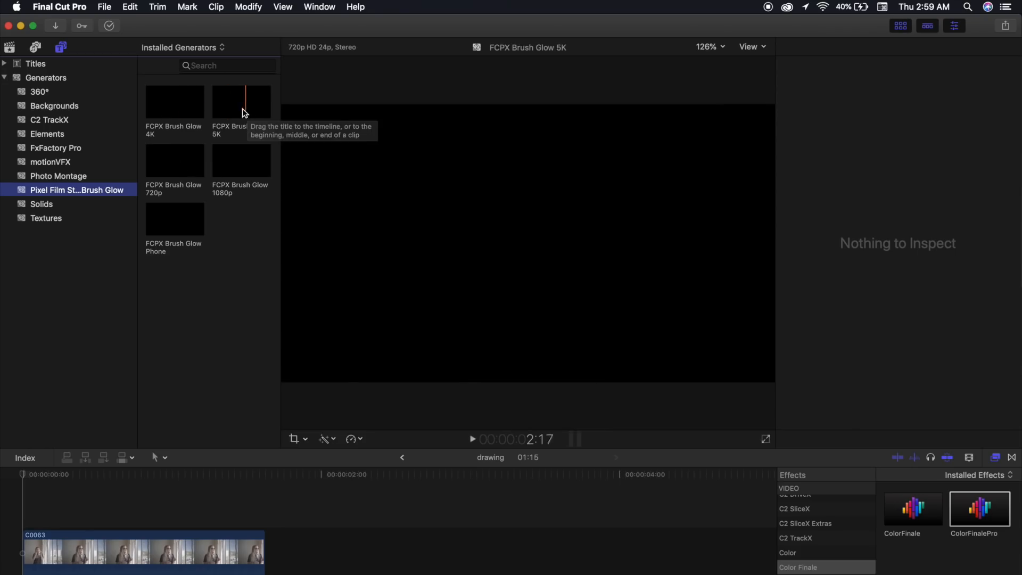
{"action": "mouse_move", "coordinate": [172, 101]}
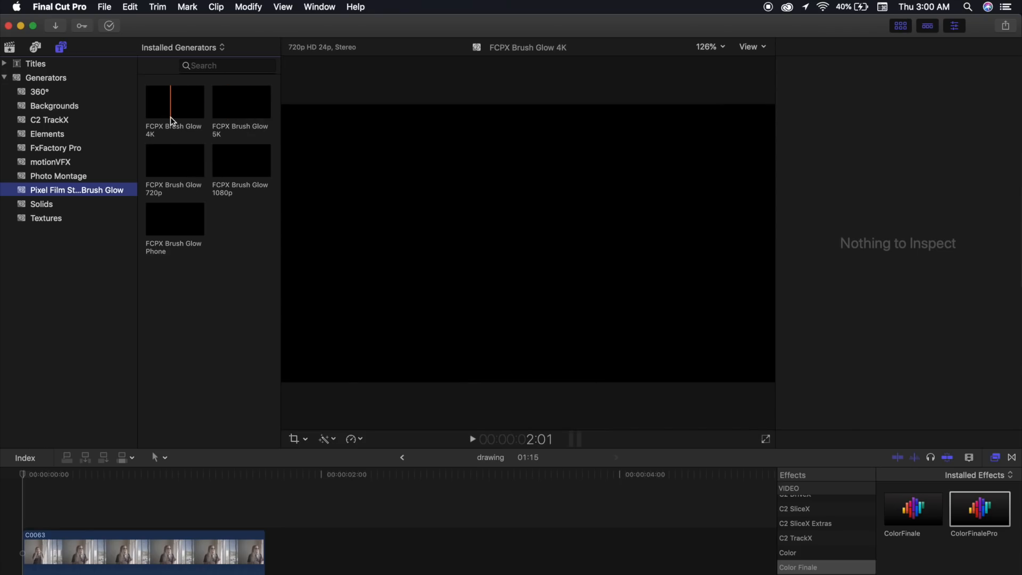
{"action": "mouse_move", "coordinate": [184, 109]}
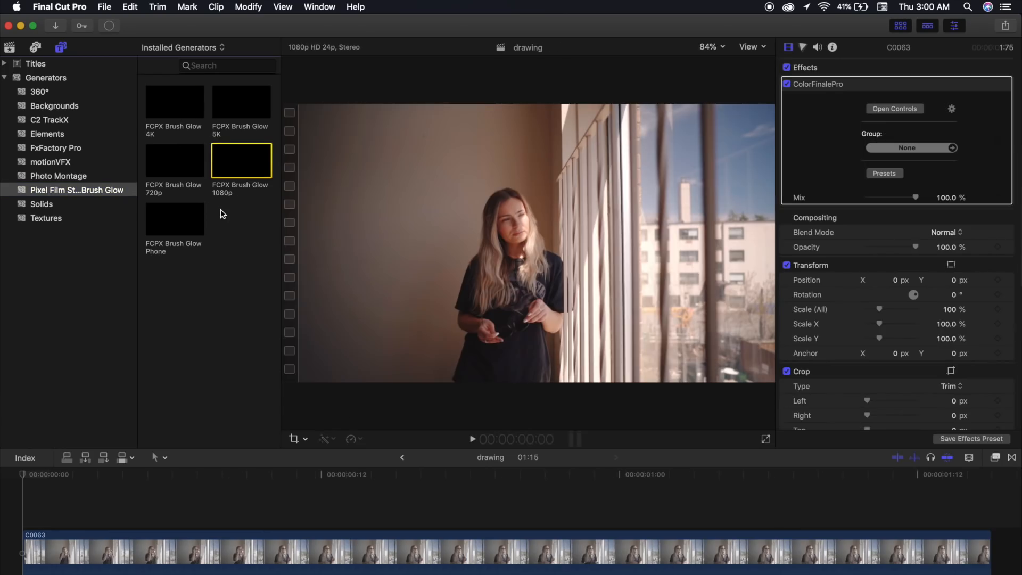
{"action": "mouse_move", "coordinate": [232, 184]}
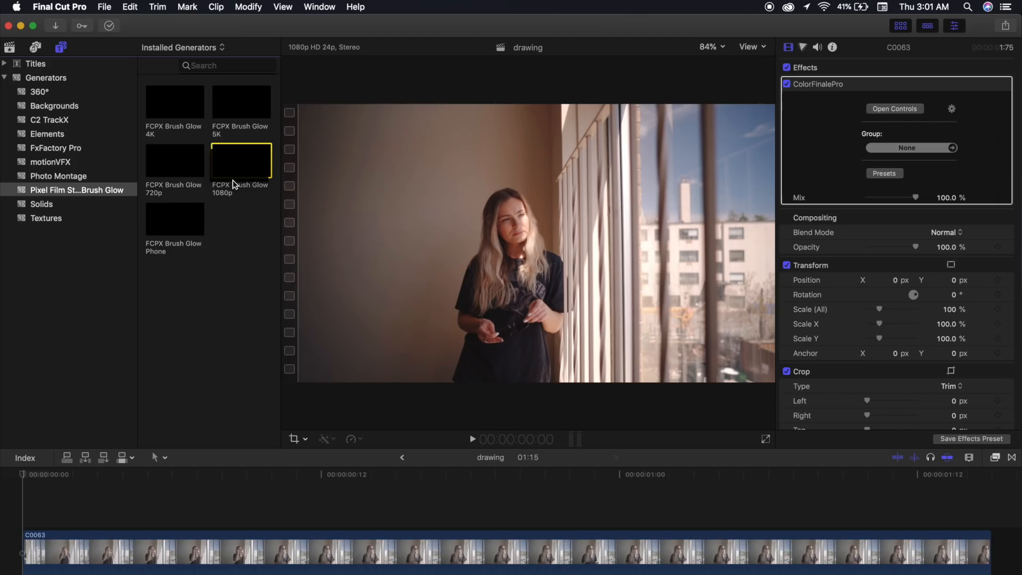
- Add the Brush Glow 1080p generator above the clip, hide the browser, and select the new layer
{"action": "double_click", "coordinate": [241, 160]}
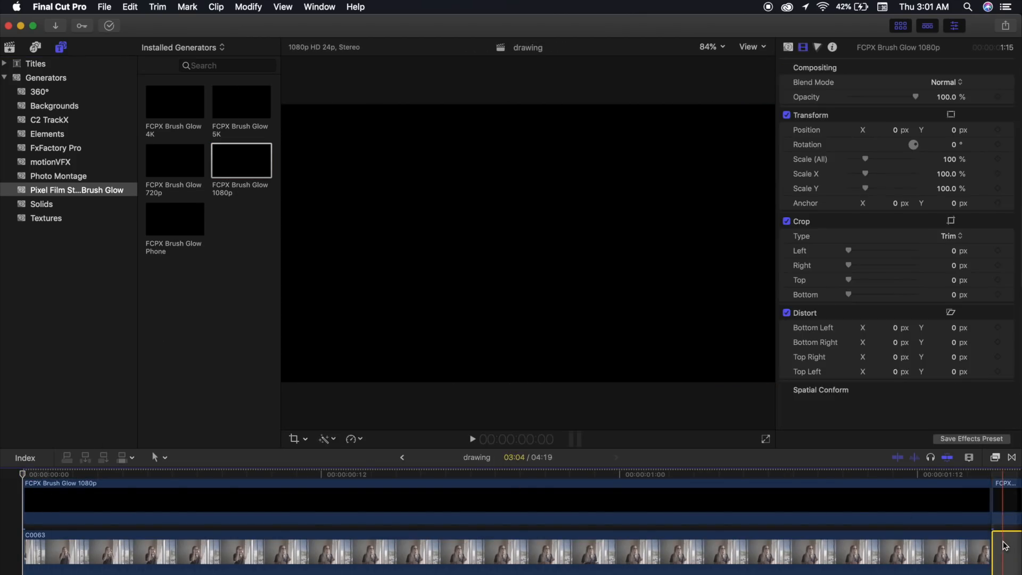
{"action": "left_click", "coordinate": [319, 8]}
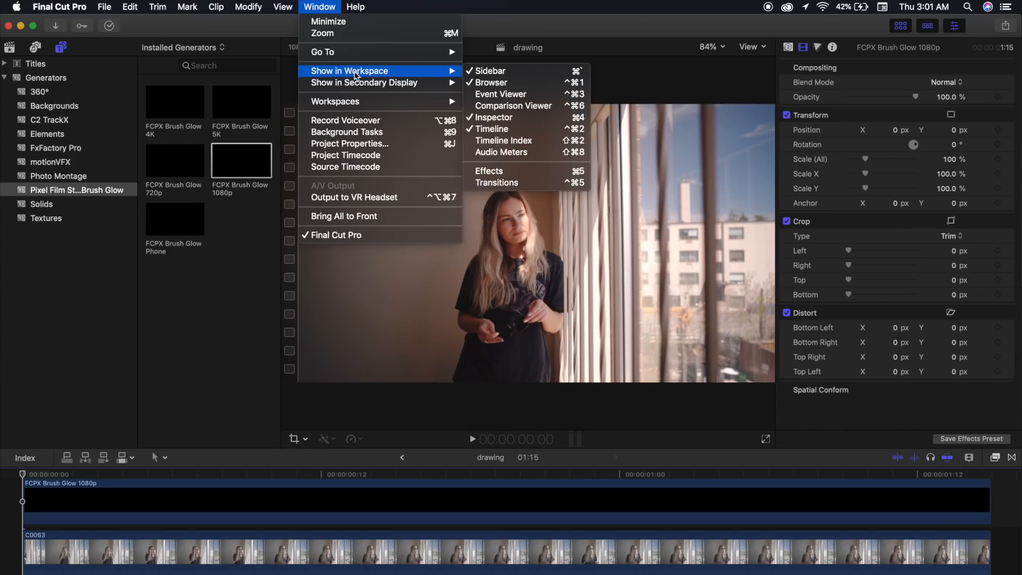
{"action": "left_click", "coordinate": [492, 82]}
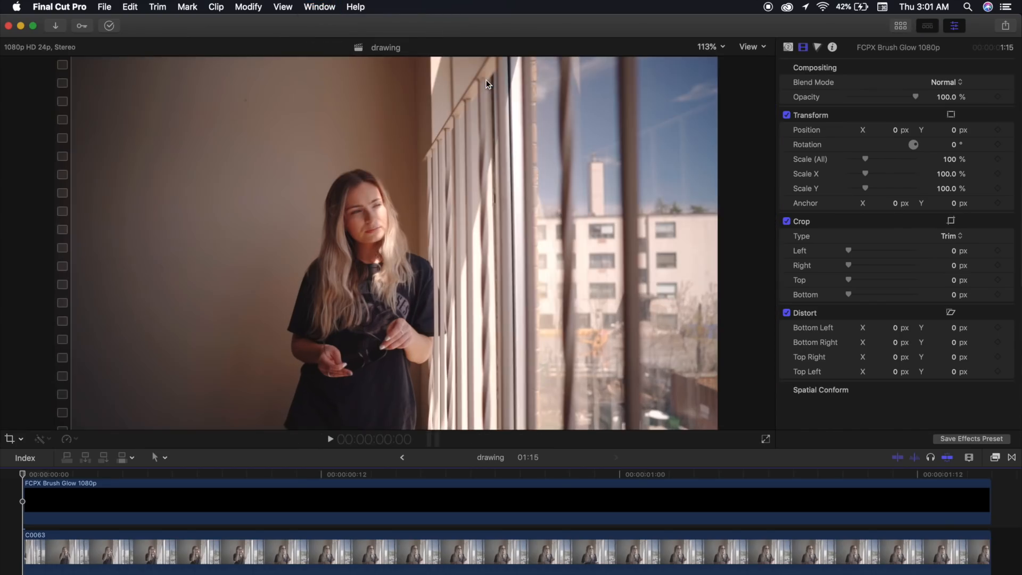
{"action": "mouse_move", "coordinate": [544, 245]}
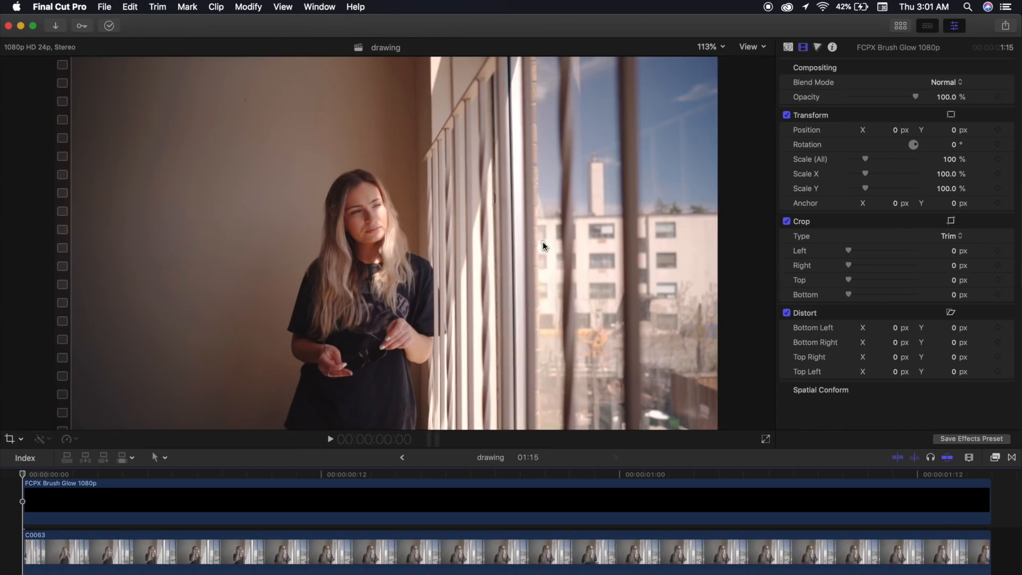
{"action": "left_click", "coordinate": [98, 507]}
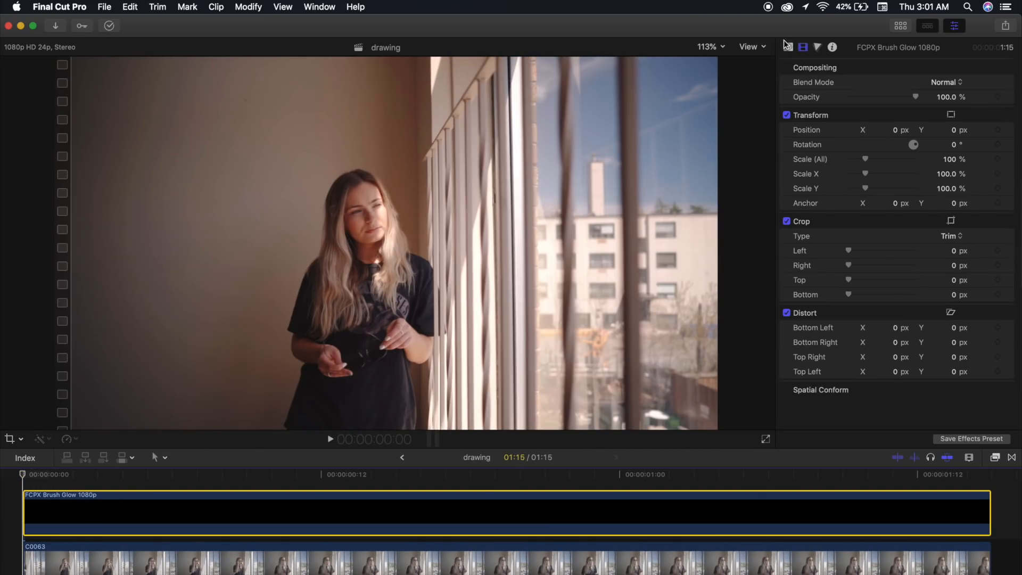
{"action": "left_click", "coordinate": [787, 47]}
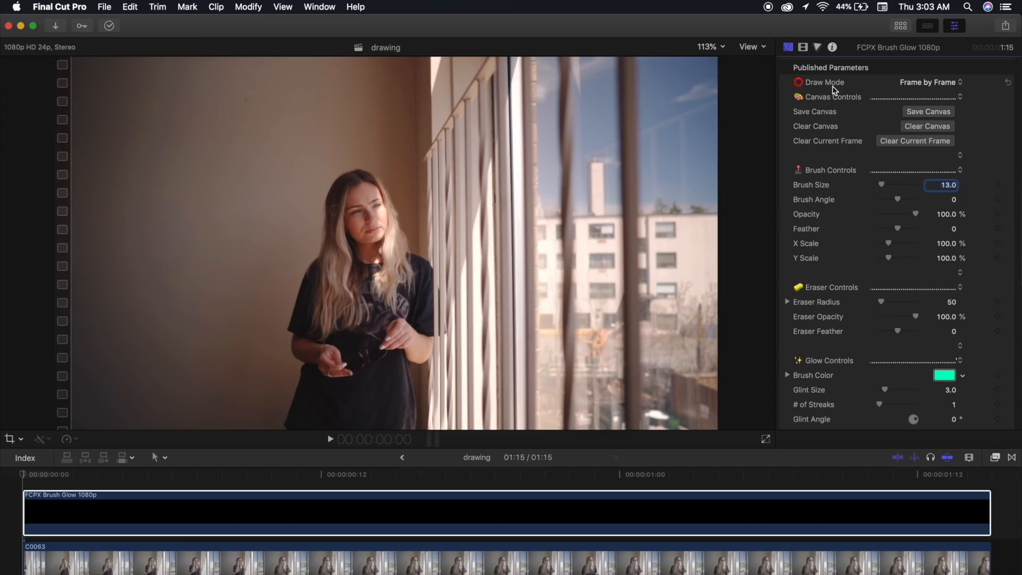
- Show the Draw Mode choices, comparing Frame by Frame with Add to Subsequent Frames
{"action": "left_click", "coordinate": [928, 82]}
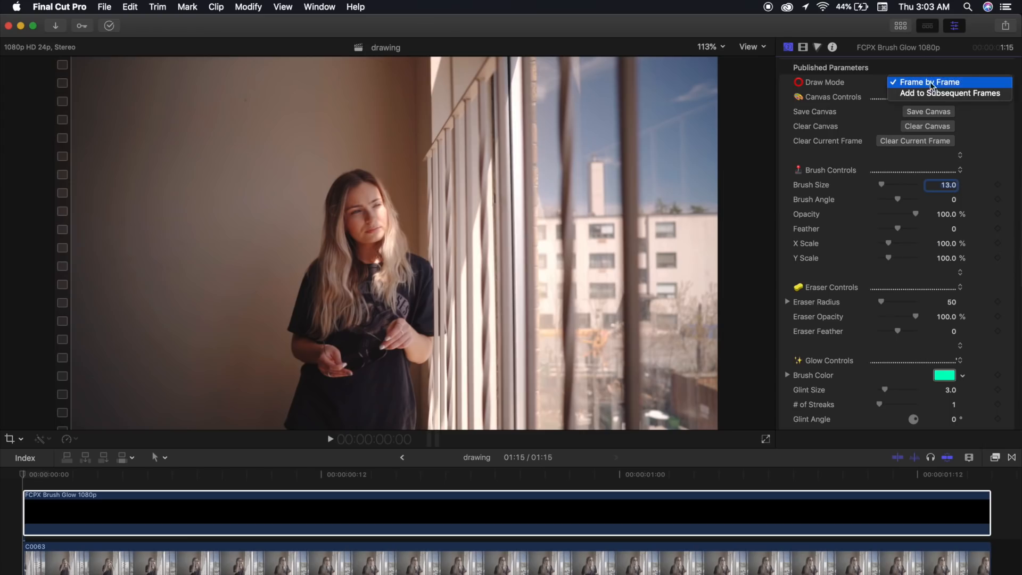
{"action": "mouse_move", "coordinate": [954, 103]}
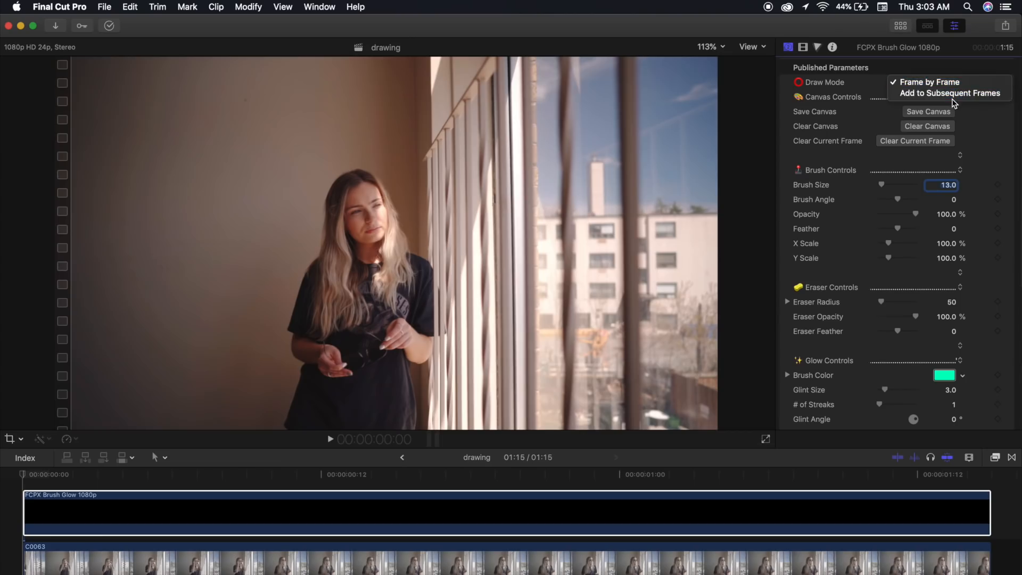
{"action": "mouse_move", "coordinate": [948, 94]}
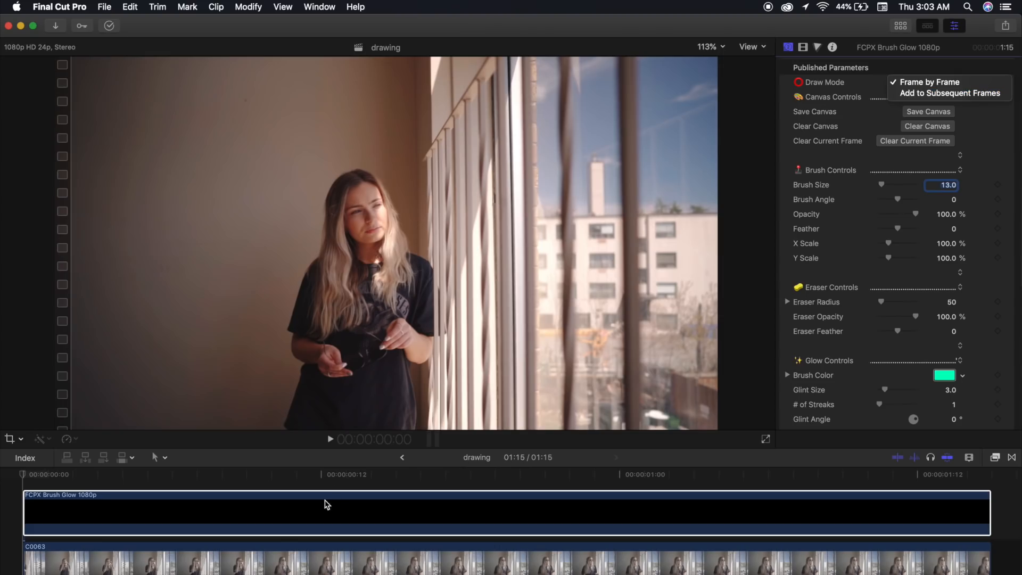
{"action": "mouse_move", "coordinate": [937, 241]}
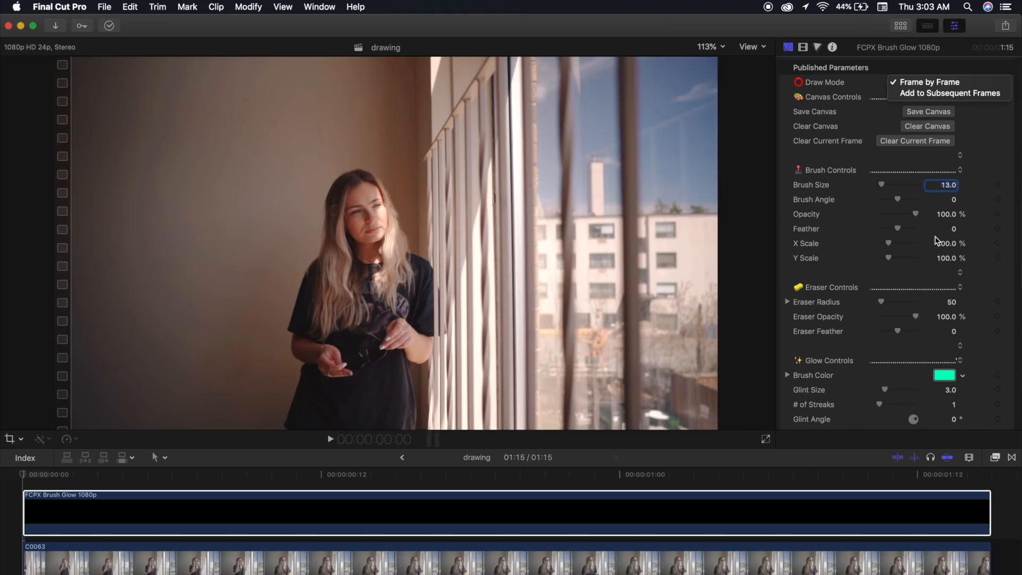
{"action": "mouse_move", "coordinate": [949, 94]}
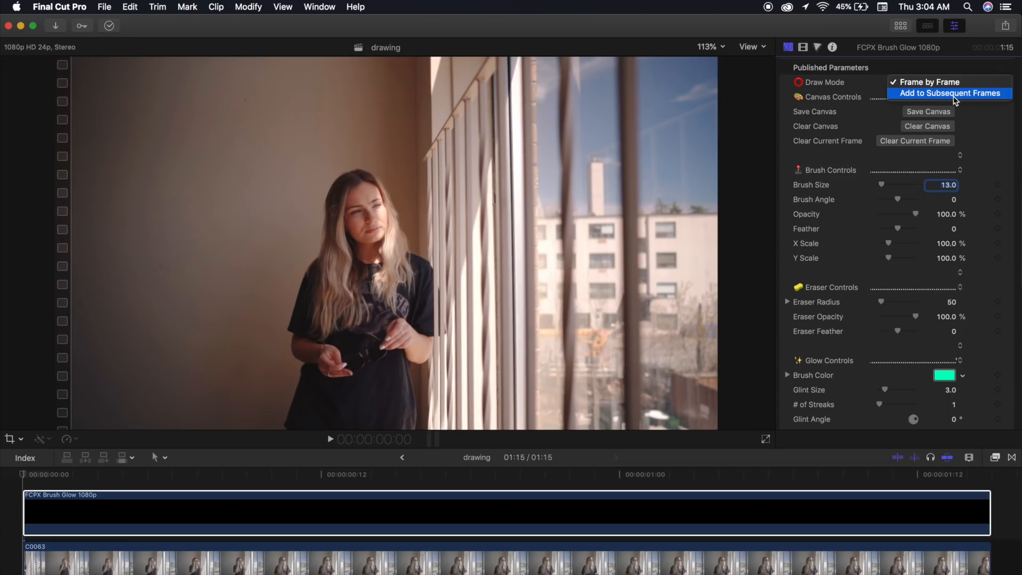
{"action": "mouse_move", "coordinate": [936, 82]}
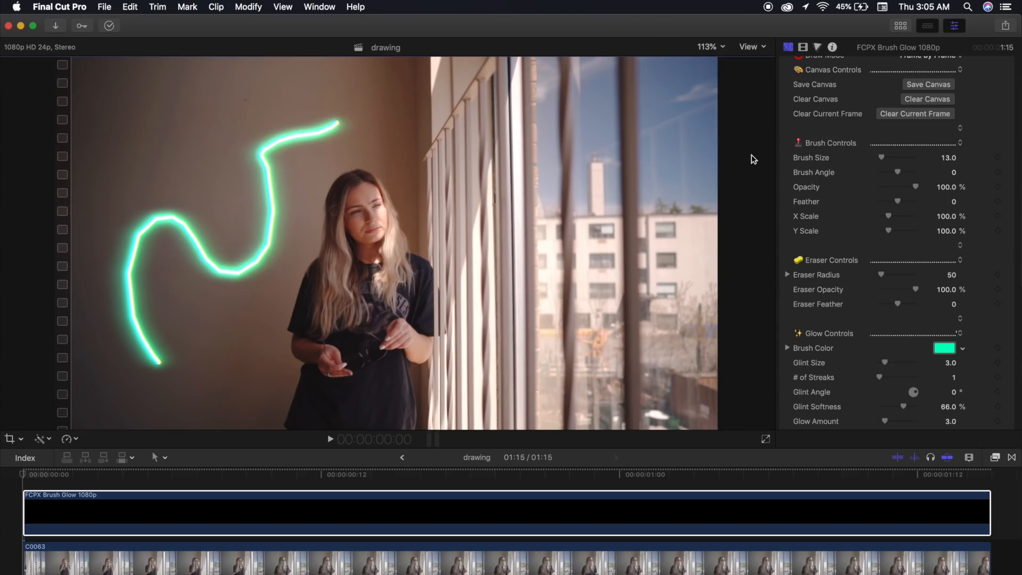
- Set Brush Size to 6 after test strokes, then clear the current frame's drawing
{"action": "scroll", "scroll_direction": "down", "scroll_amount": 3}
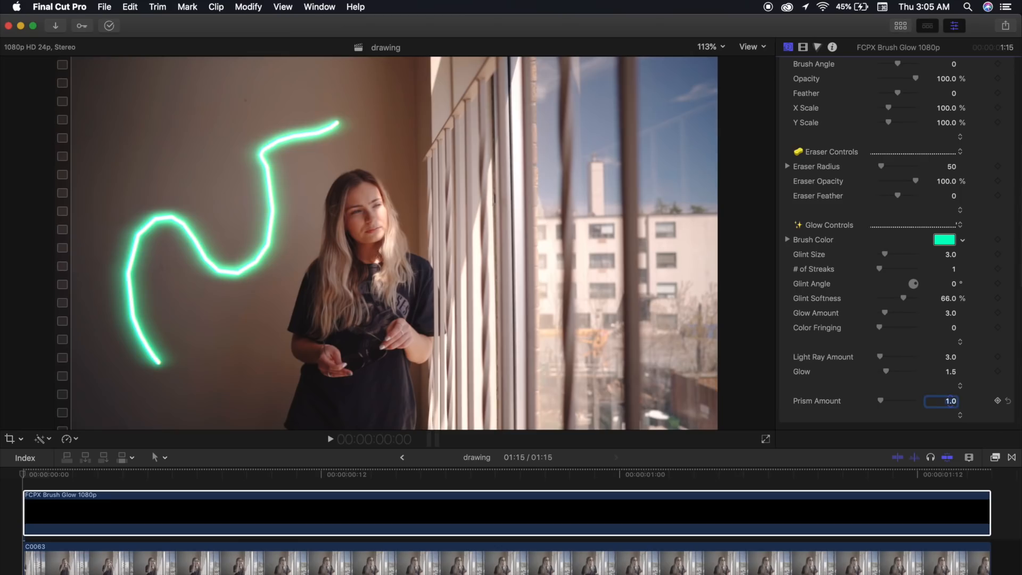
{"action": "scroll", "scroll_direction": "up", "scroll_amount": 3}
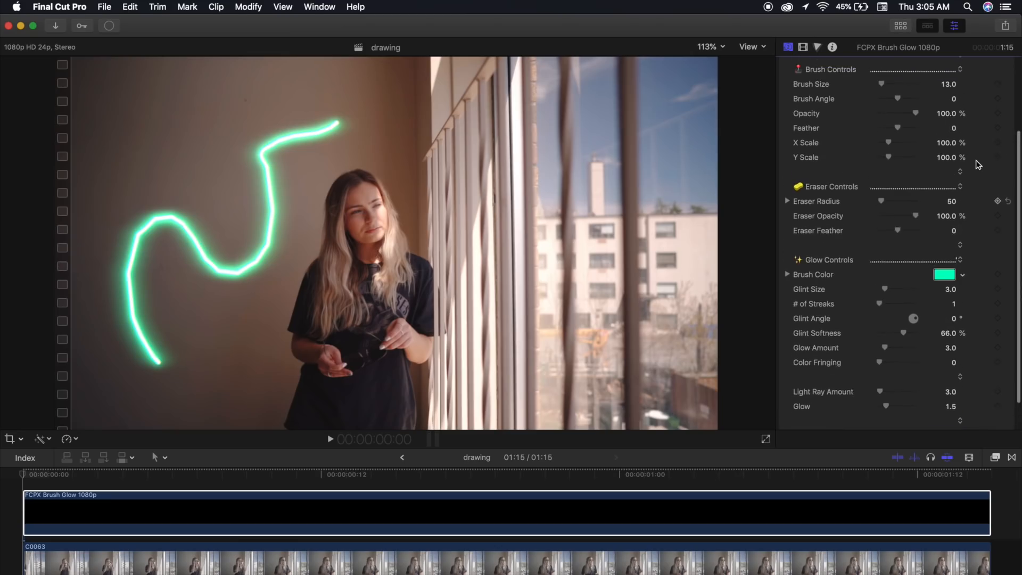
{"action": "scroll", "scroll_direction": "up", "scroll_amount": 3}
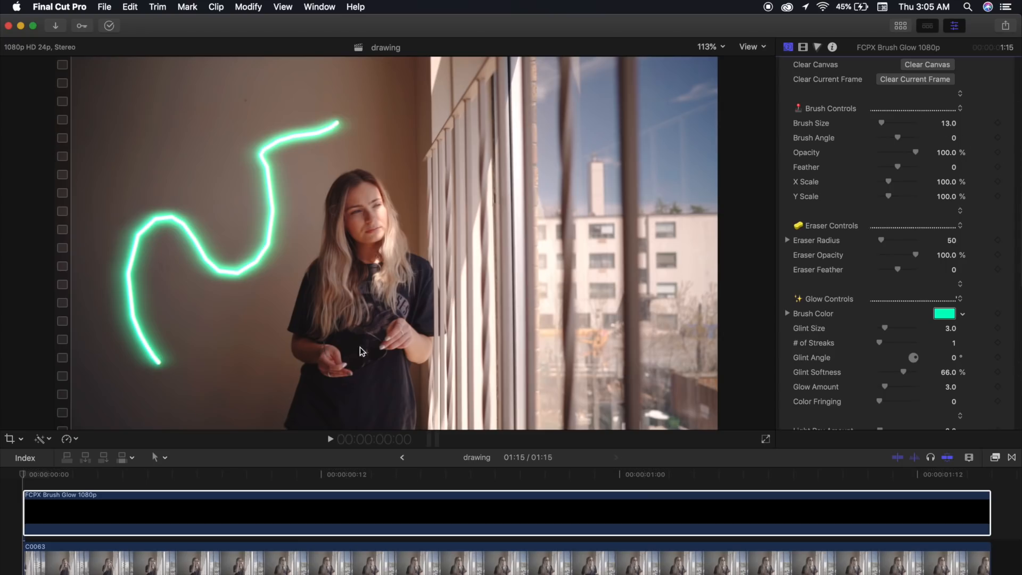
{"action": "triple_click", "coordinate": [948, 124]}
{"action": "type", "text": "6"}
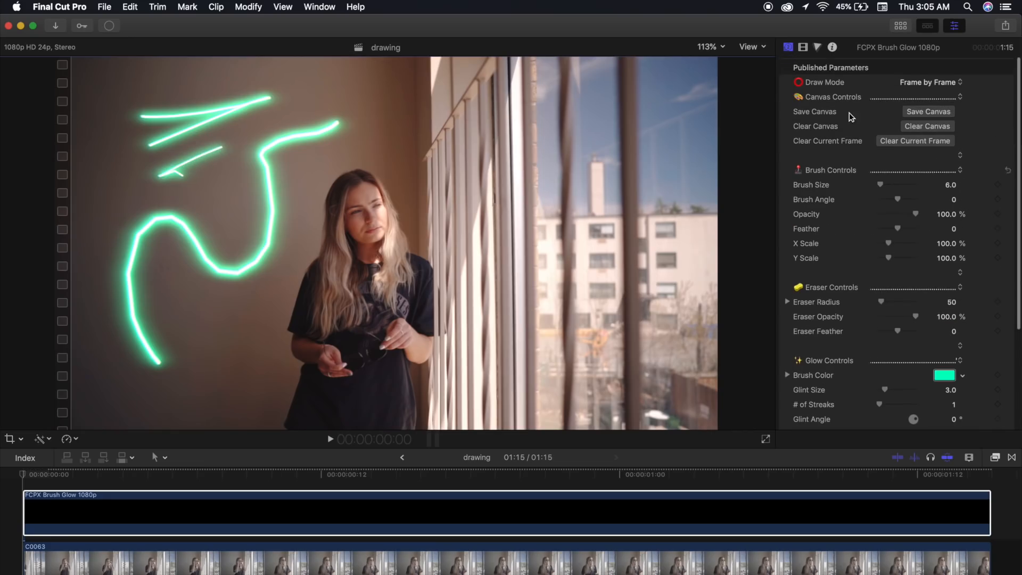
{"action": "left_click", "coordinate": [915, 141]}
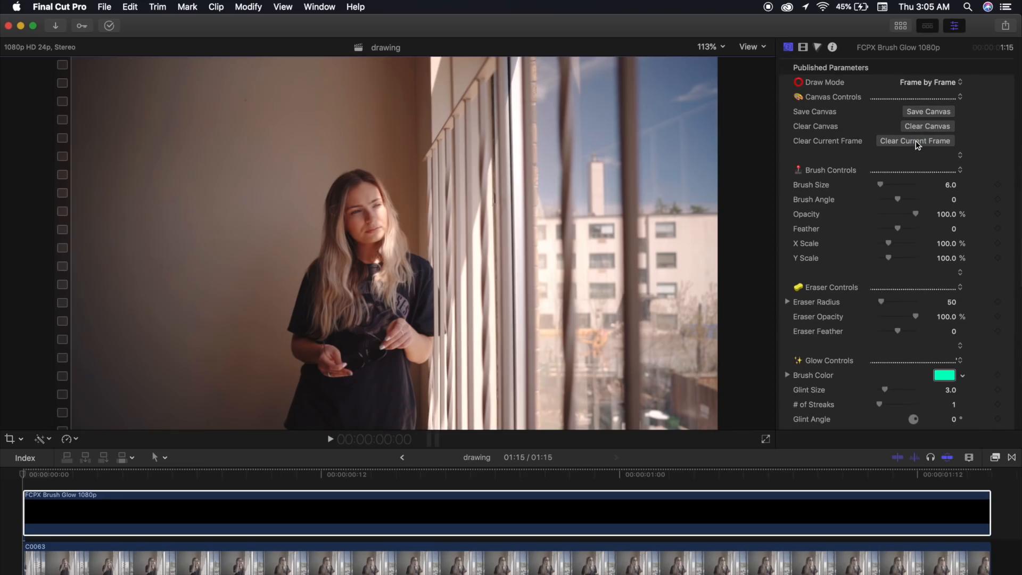
{"action": "left_click", "coordinate": [709, 46]}
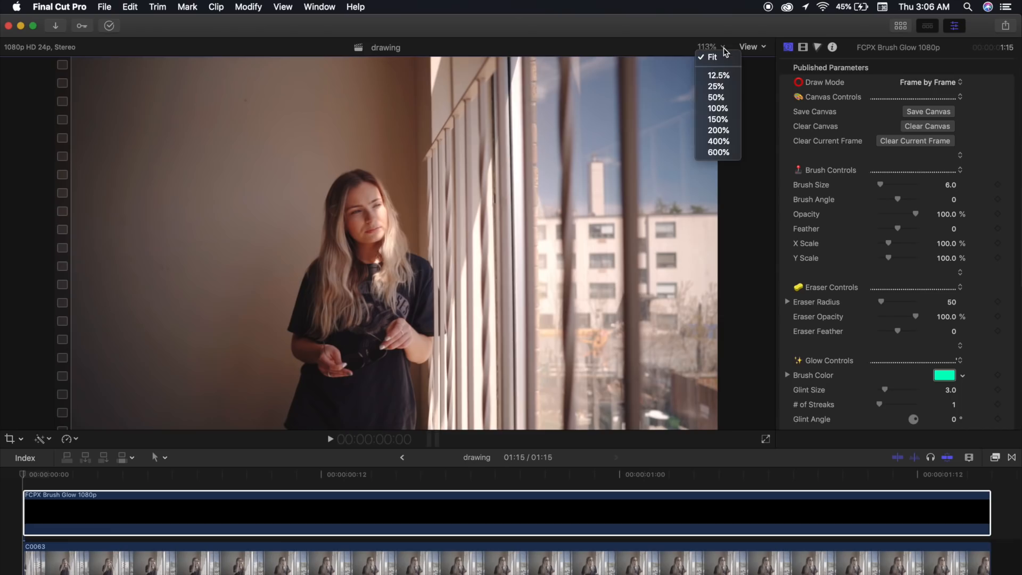
{"action": "mouse_move", "coordinate": [718, 142]}
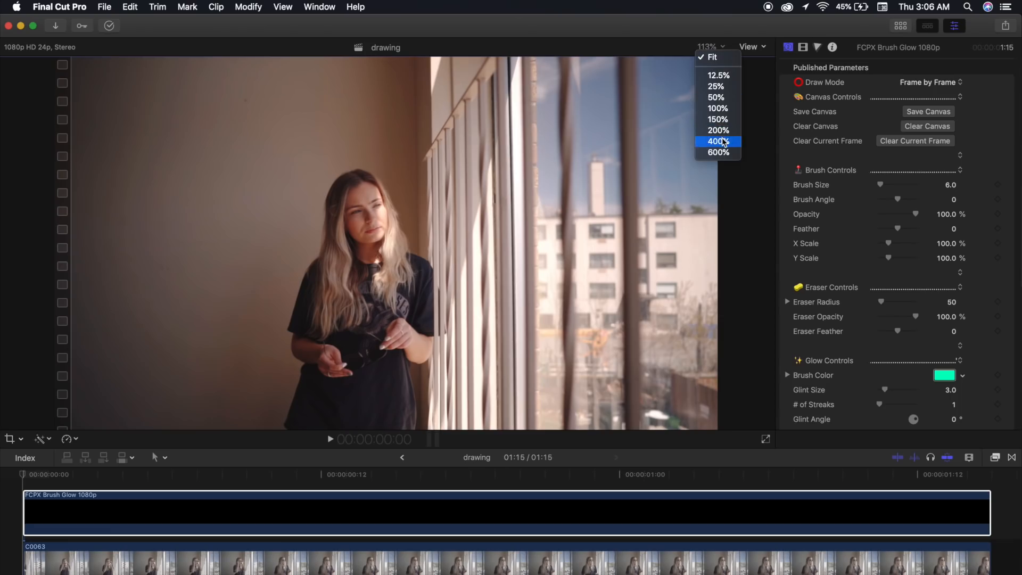
- Magnify the viewer to 400% for close-up tracing of the sunglasses
{"action": "left_click", "coordinate": [717, 142]}
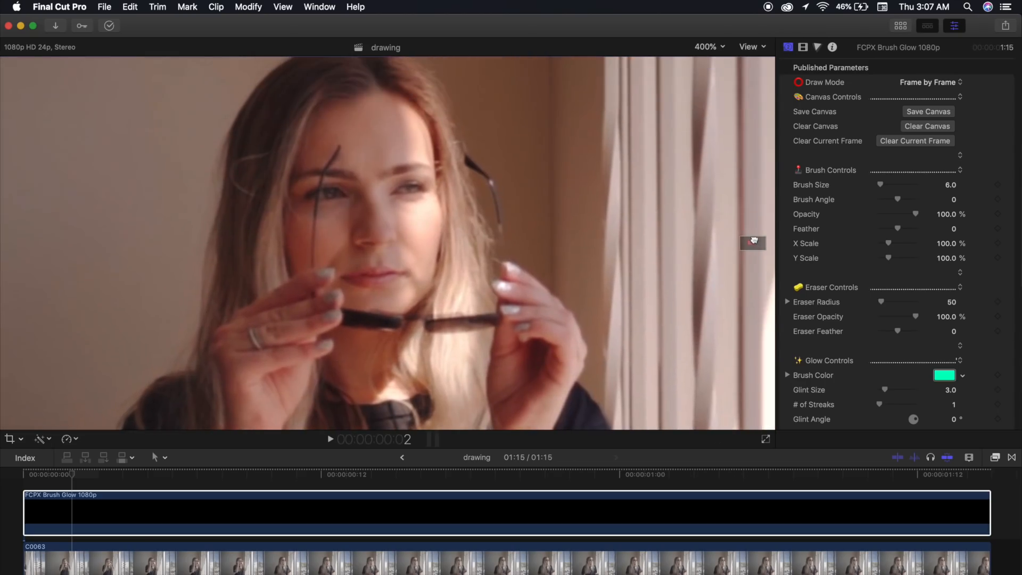
{"action": "mouse_move", "coordinate": [730, 230]}
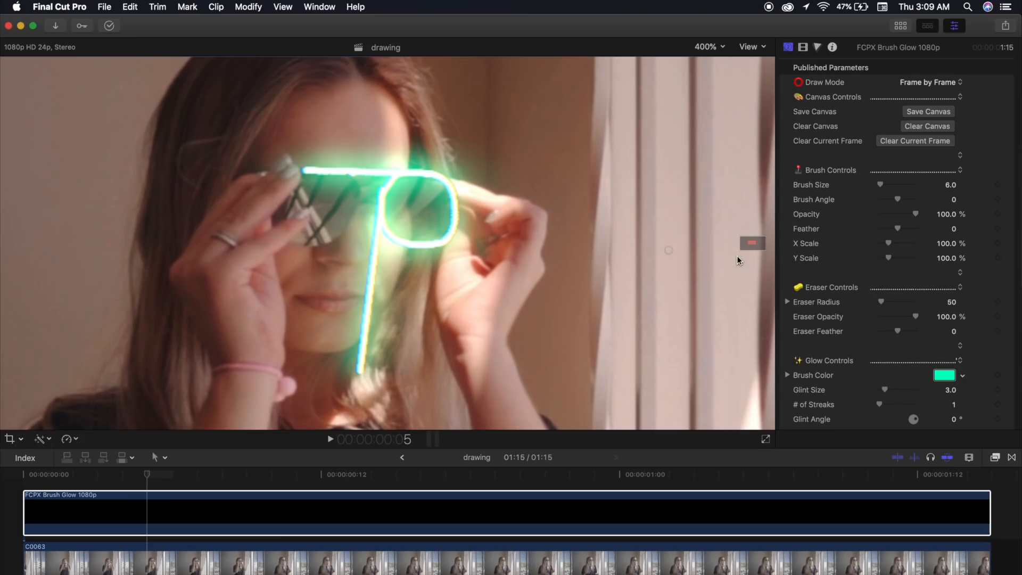
{"action": "mouse_move", "coordinate": [883, 306]}
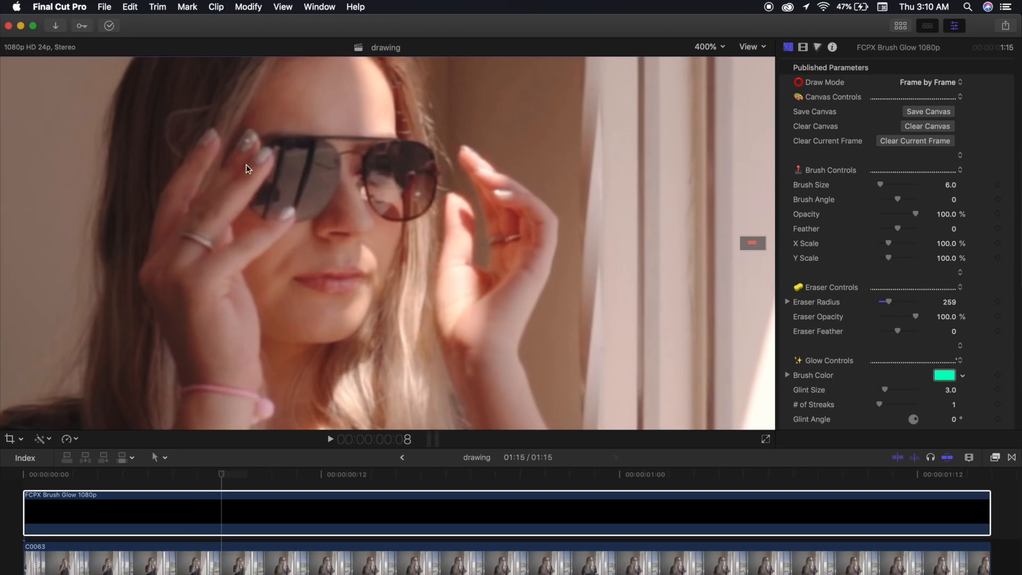
{"action": "mouse_move", "coordinate": [525, 241]}
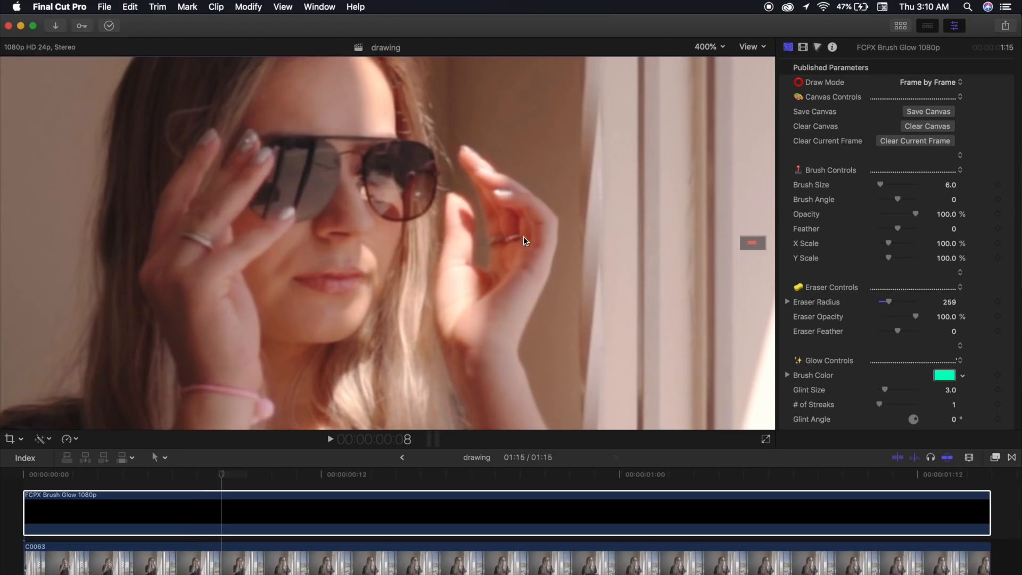
{"action": "mouse_move", "coordinate": [421, 182]}
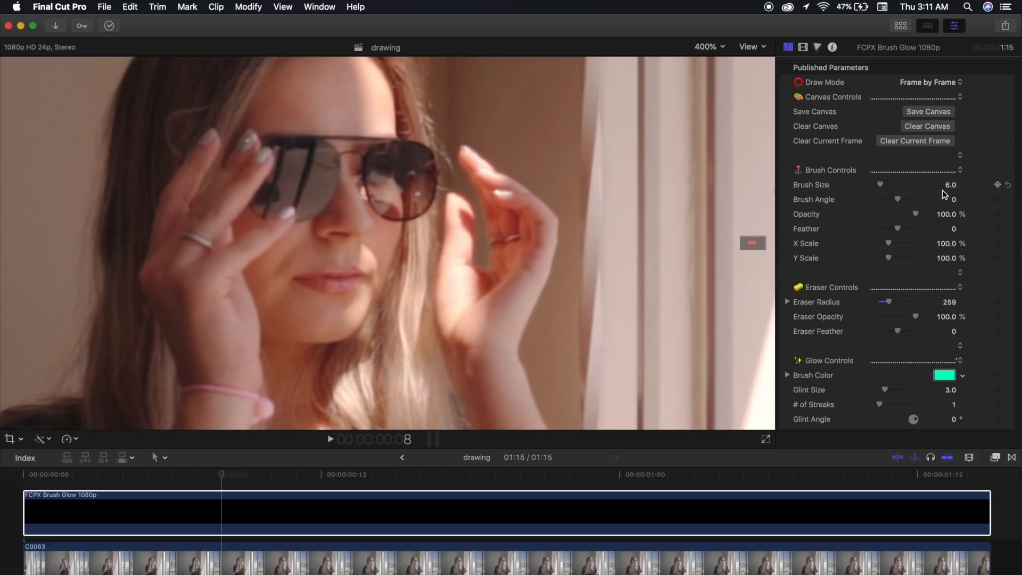
- Trace the lens and bridge outlines in green, thinning the brush to 2.0 on later frames
{"action": "double_click", "coordinate": [950, 186]}
{"action": "type", "text": "5"}
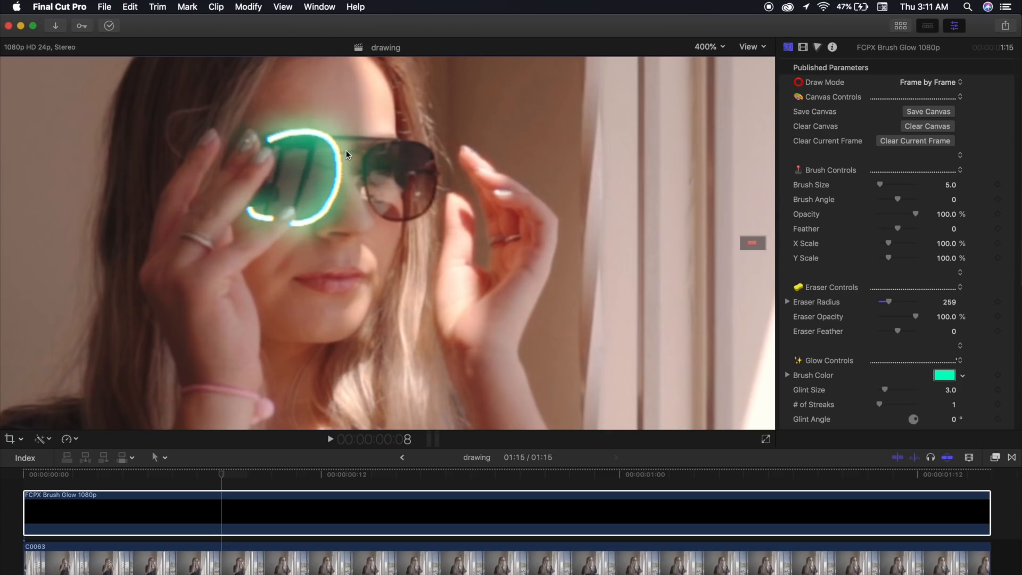
{"action": "left_click_drag", "start_coordinate": [347, 155], "coordinate": [385, 213]}
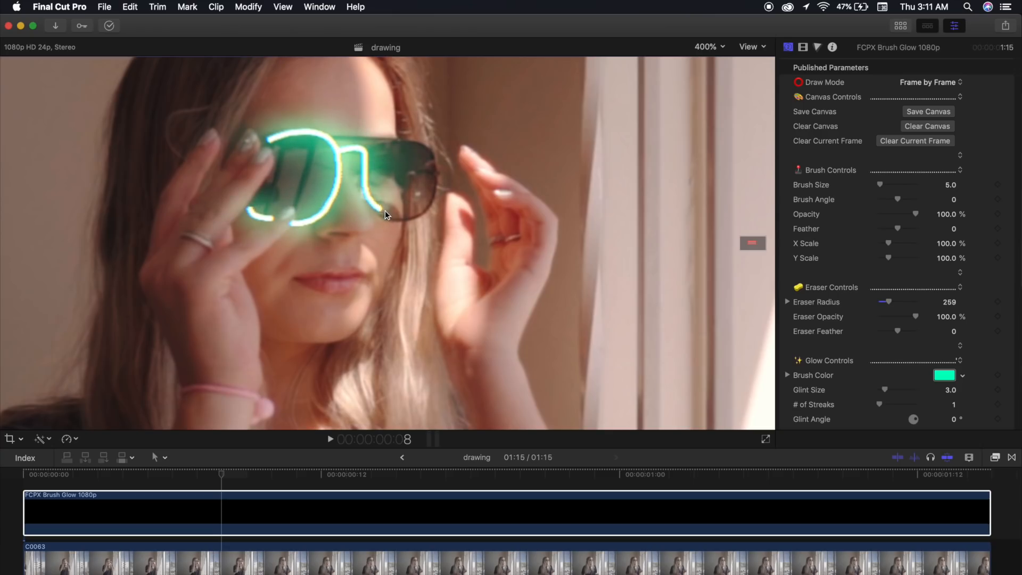
{"action": "left_click_drag", "start_coordinate": [384, 215], "coordinate": [332, 137]}
{"action": "type", "text": "3"}
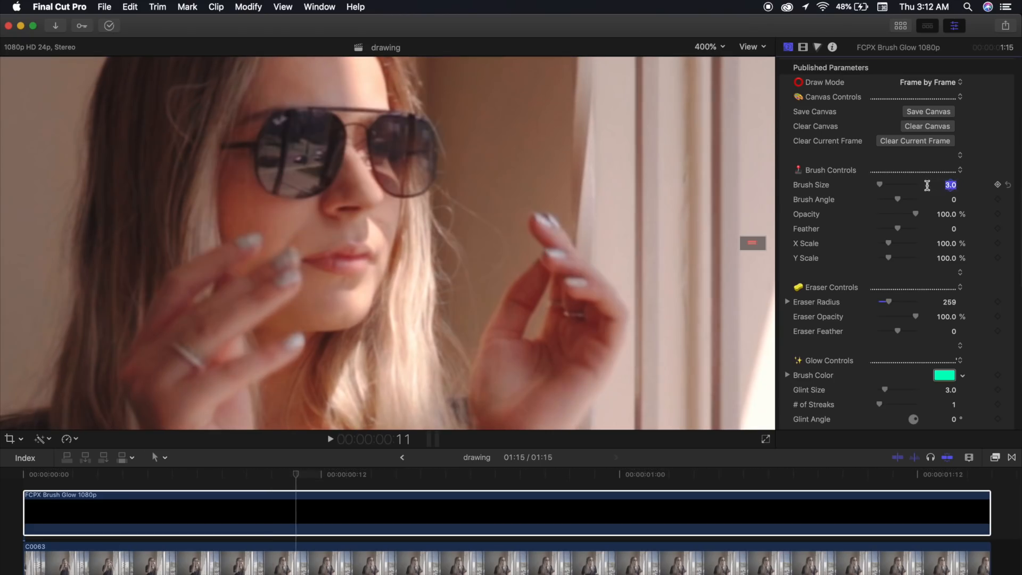
{"action": "type", "text": "2.0"}
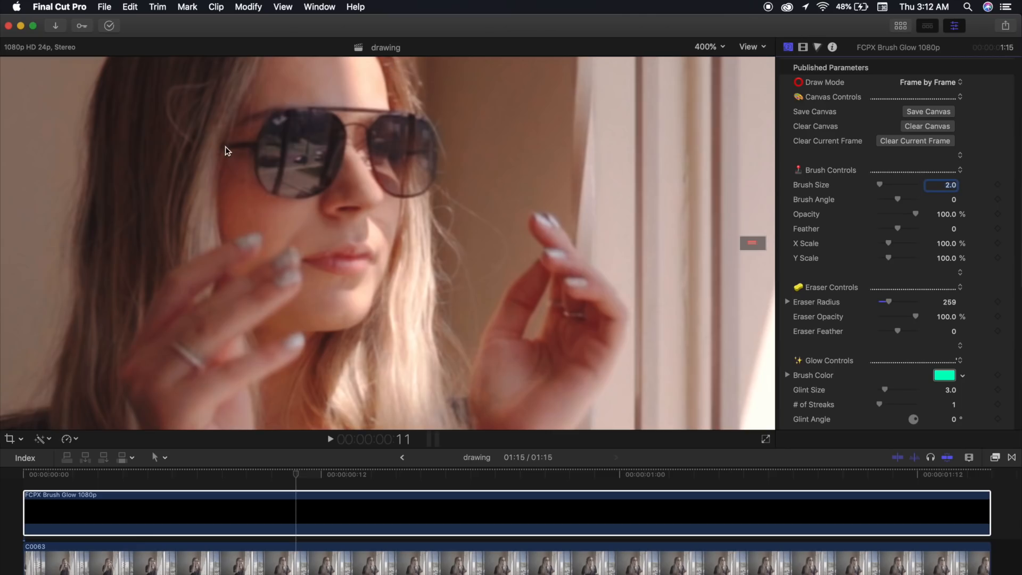
{"action": "left_click_drag", "start_coordinate": [224, 150], "coordinate": [358, 128]}
{"action": "type", "text": "1"}
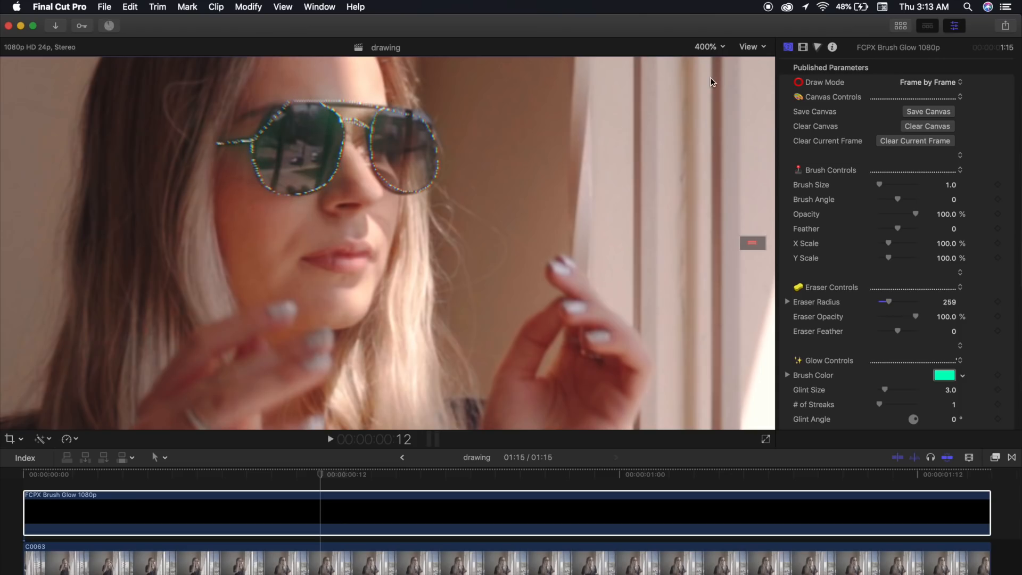
- Zoom the viewer back to the whole frame and return the playhead to the clip start
{"action": "left_click", "coordinate": [707, 47]}
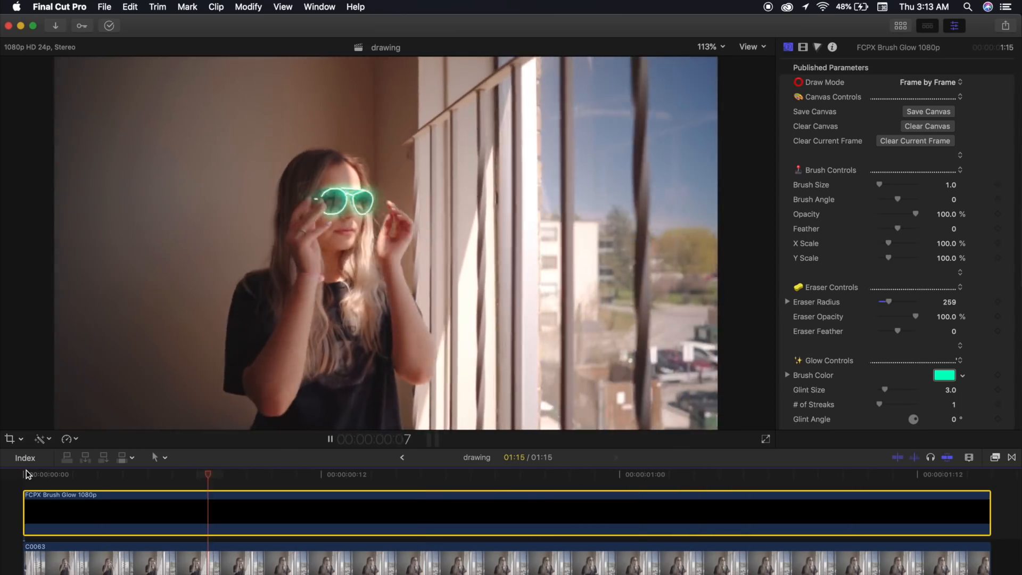
{"action": "left_click", "coordinate": [330, 438]}
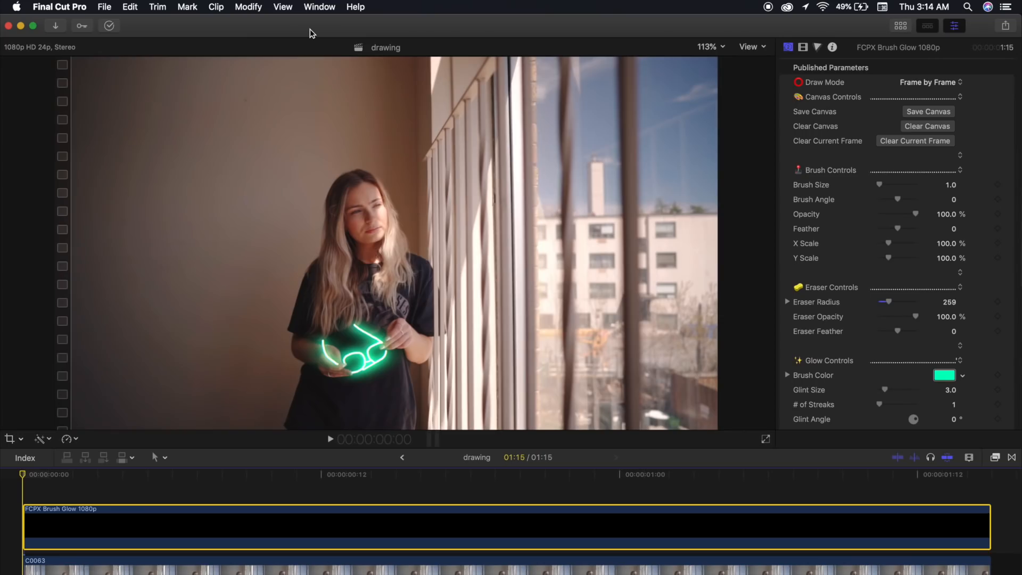
- Adjust Show in Workspace panels before adding a second Brush Glow layer
{"action": "left_click", "coordinate": [318, 8]}
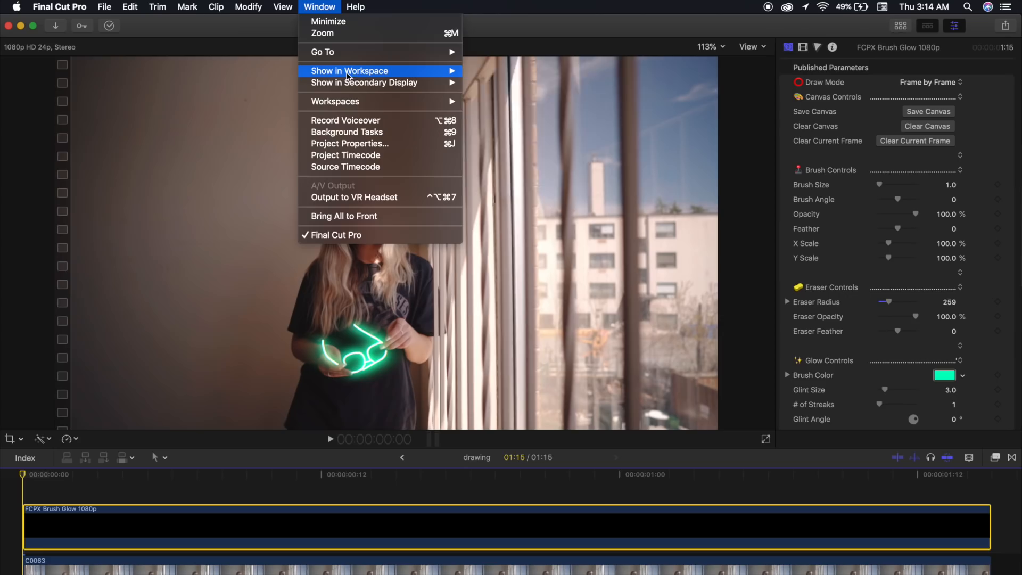
{"action": "left_click", "coordinate": [349, 71]}
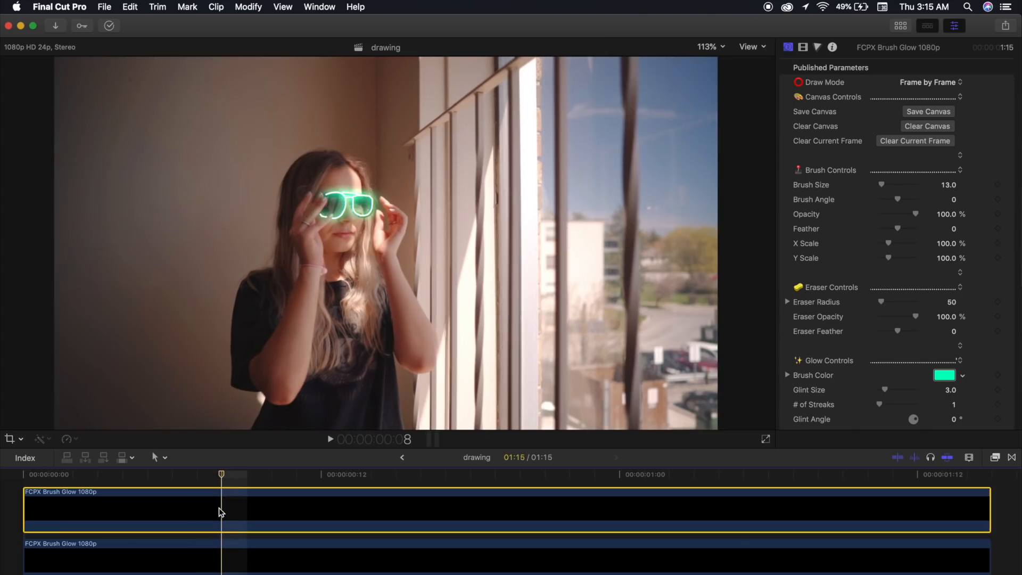
{"action": "mouse_move", "coordinate": [946, 378]}
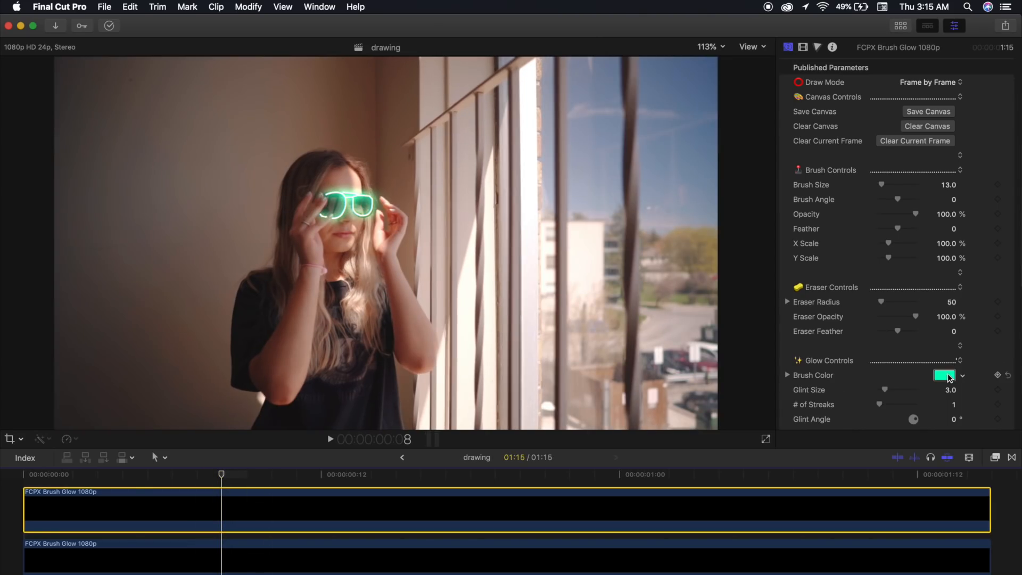
- Make the new layer's brush colour yellow and set its brush size to 1.0
{"action": "left_click", "coordinate": [944, 375]}
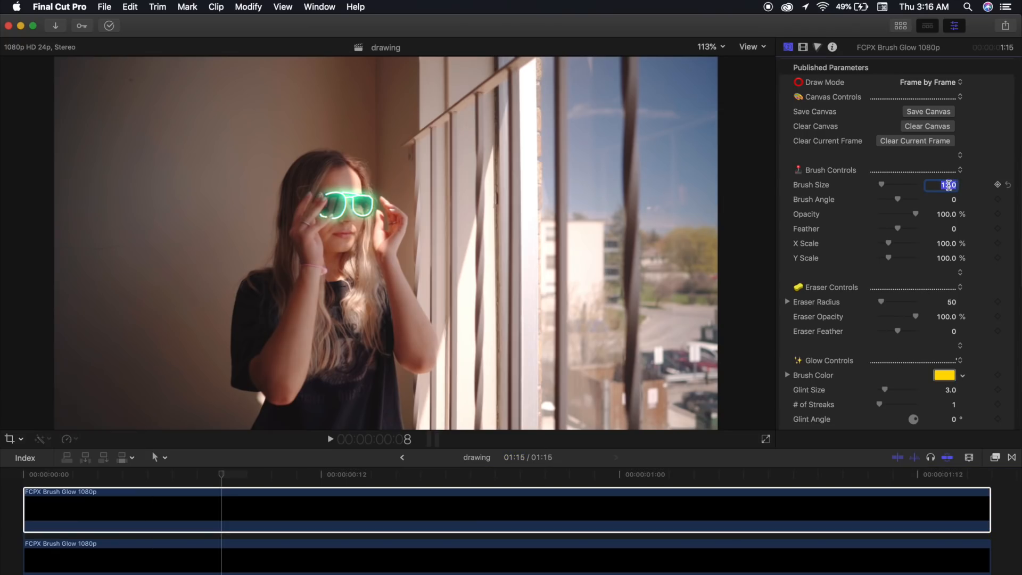
{"action": "type", "text": "1.0"}
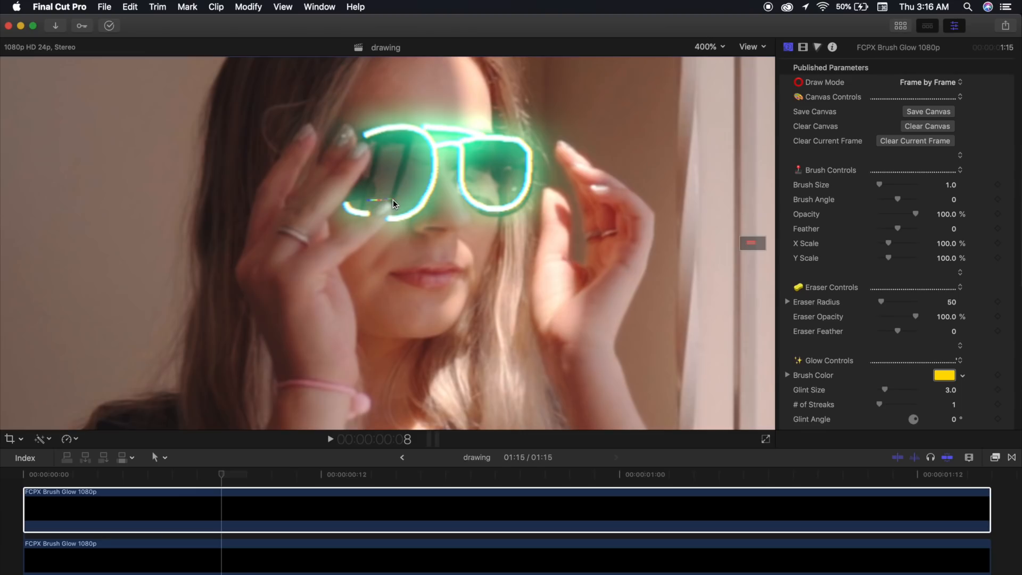
{"action": "mouse_move", "coordinate": [510, 199]}
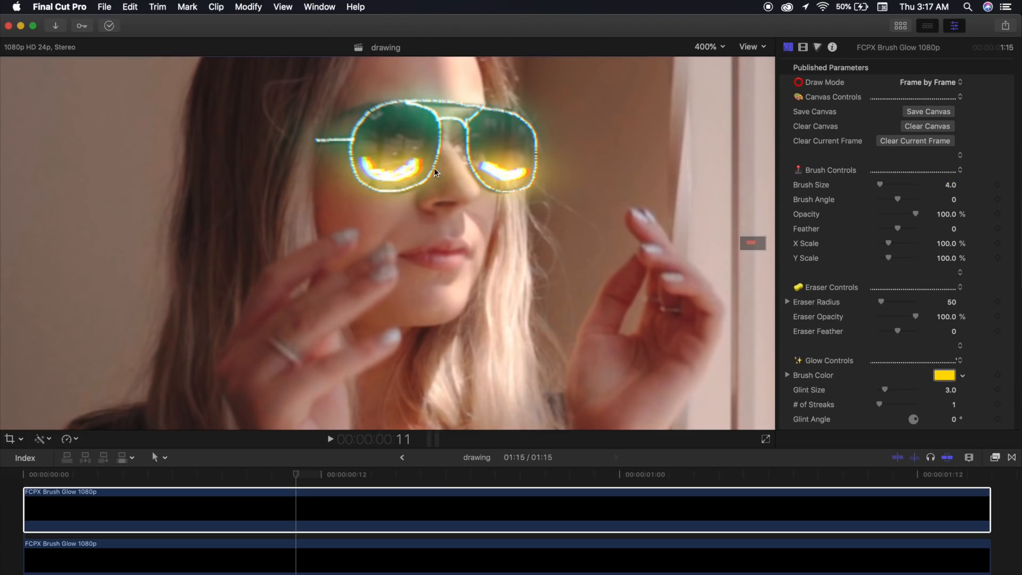
- Paint yellow flames inside the left and right lenses, then advance one frame
{"action": "scroll", "scroll_direction": "down", "scroll_amount": 3}
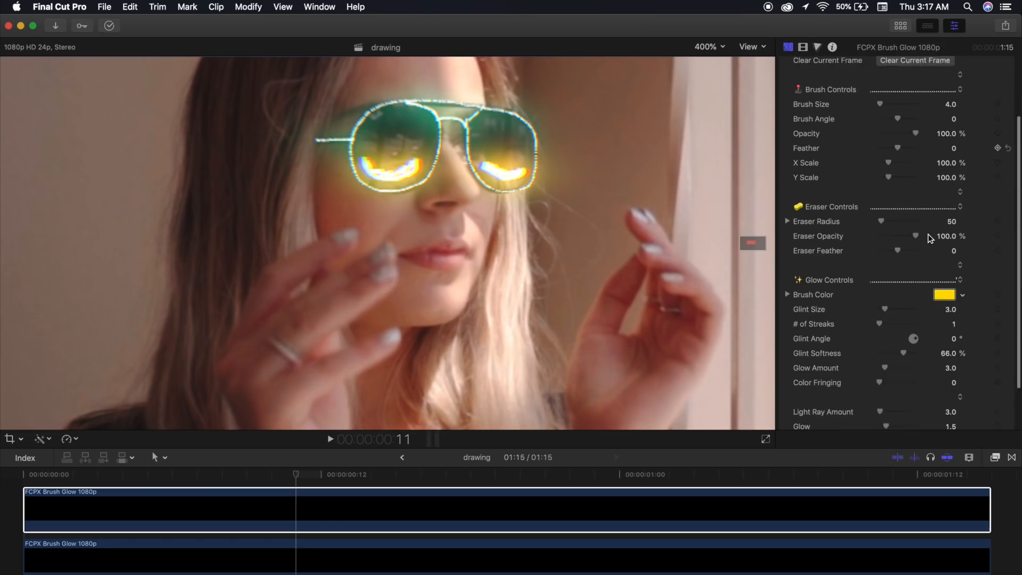
{"action": "scroll", "scroll_direction": "down", "scroll_amount": 3}
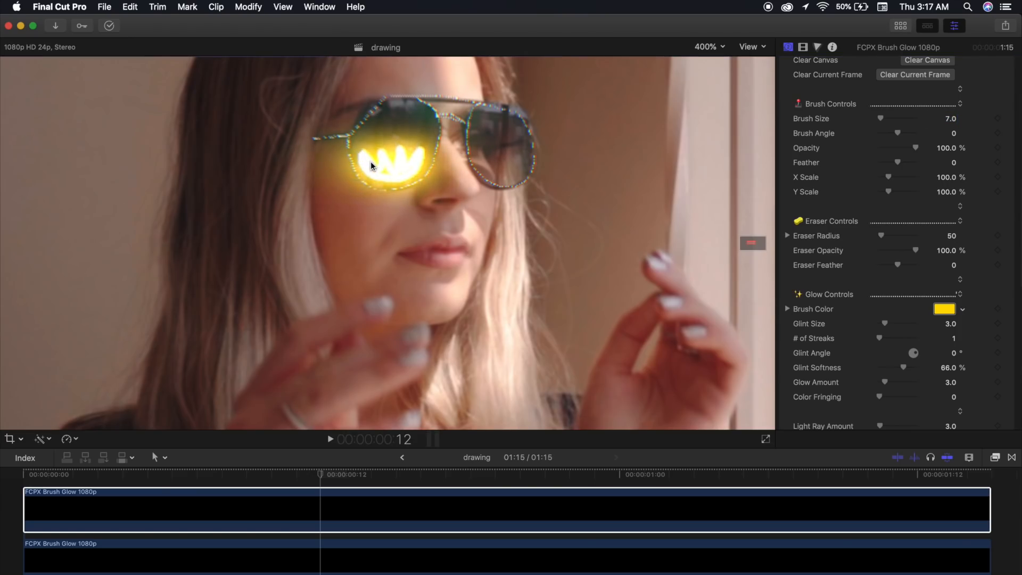
{"action": "left_click", "coordinate": [501, 163]}
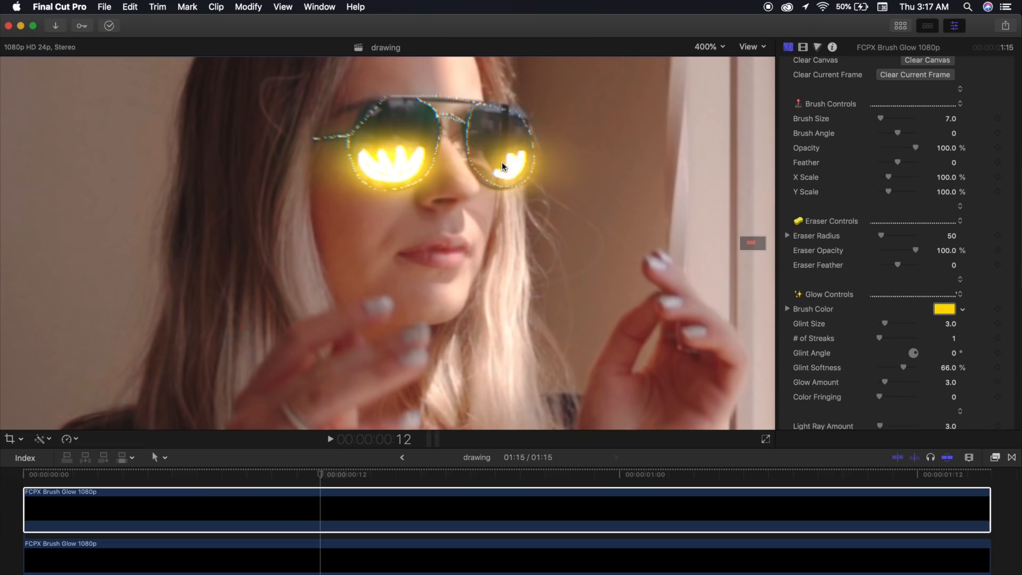
{"action": "left_click", "coordinate": [515, 171]}
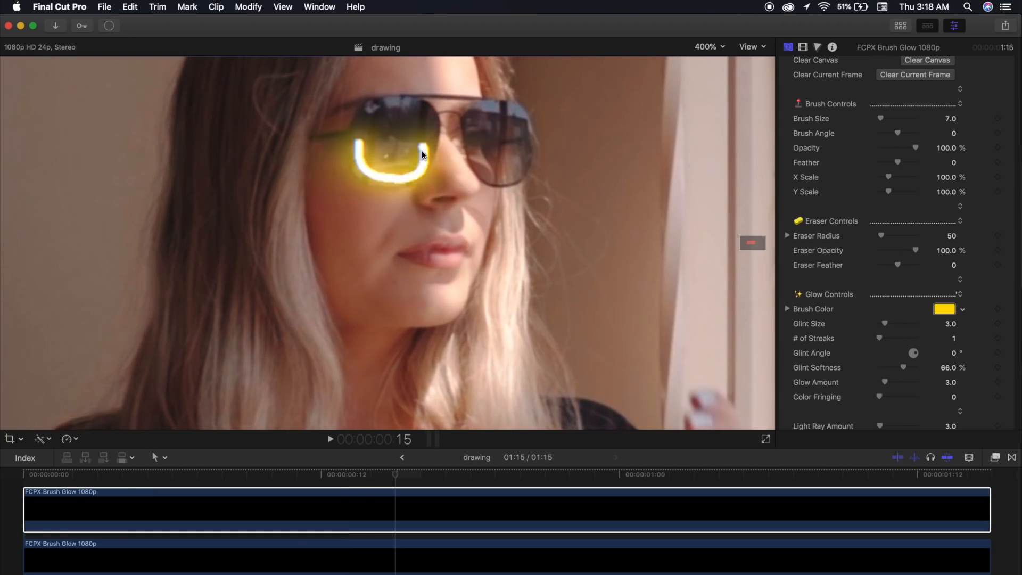
{"action": "key", "text": "right"}
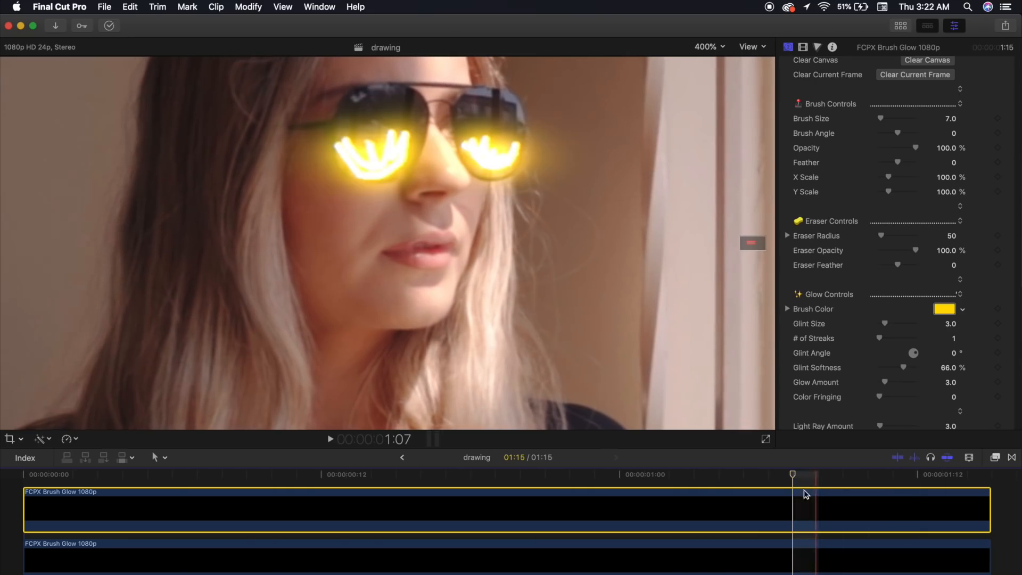
{"action": "mouse_move", "coordinate": [580, 306]}
{"action": "type", "text": "50"}
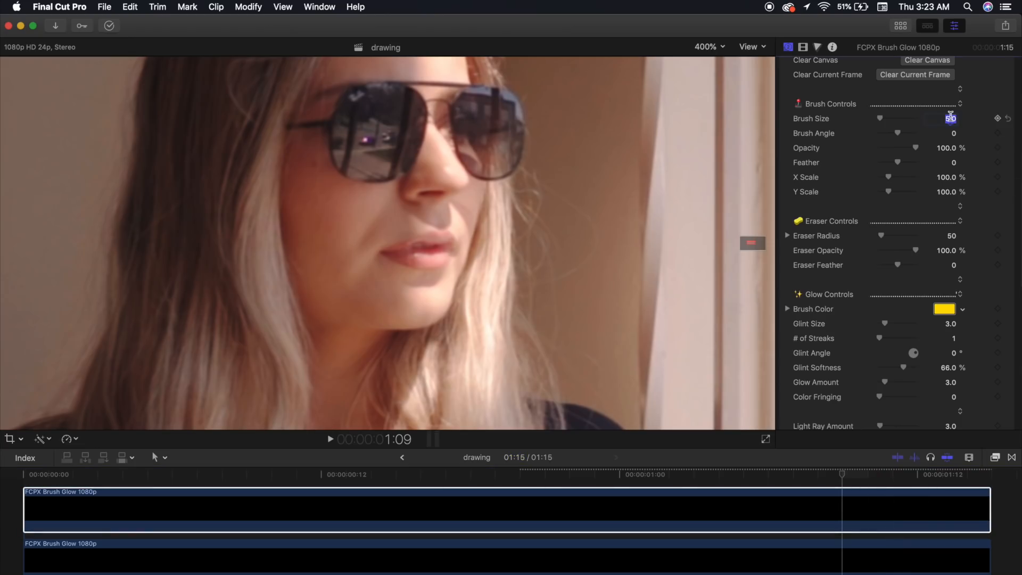
- Draw small dwindling yellow flame marks in the lenses with brush size 4.0 on the final frames
{"action": "type", "text": "4.0"}
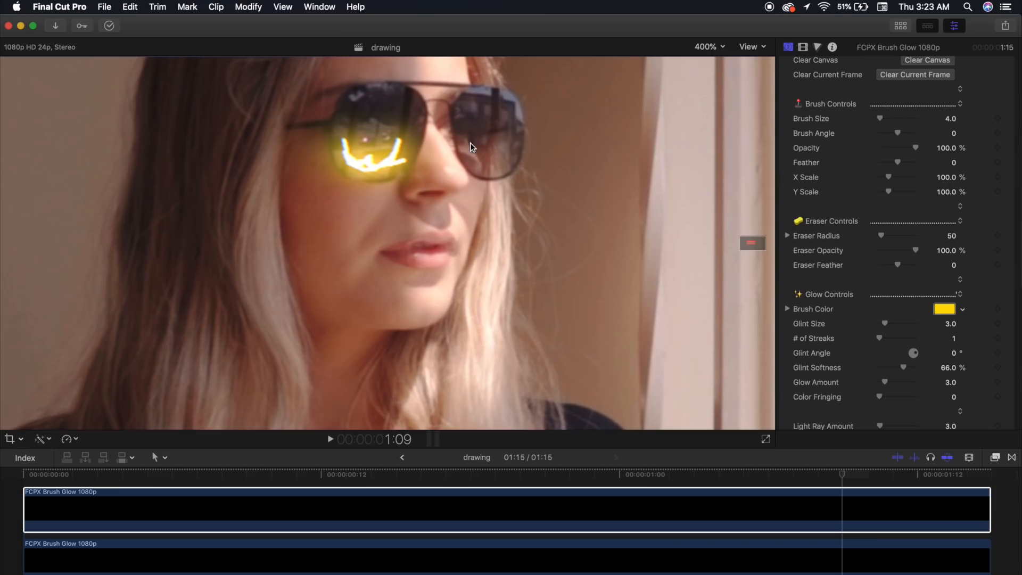
{"action": "double_click", "coordinate": [949, 118]}
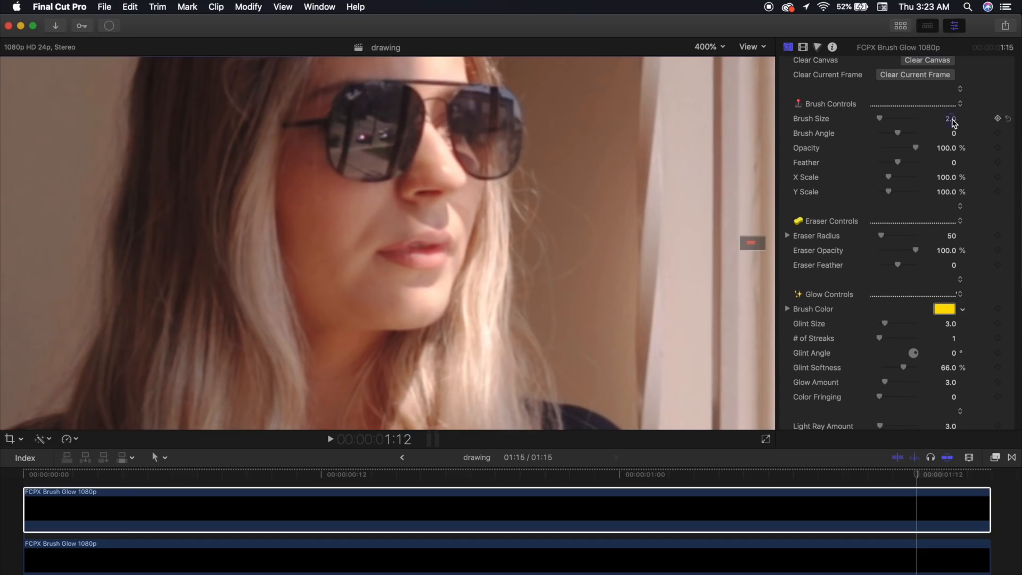
{"action": "left_click", "coordinate": [950, 118]}
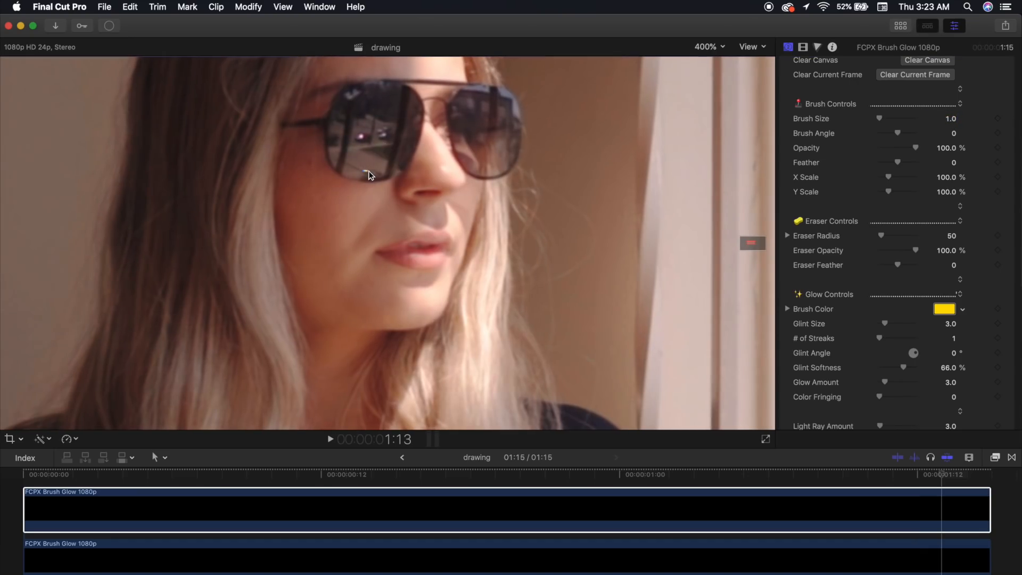
{"action": "mouse_move", "coordinate": [491, 173]}
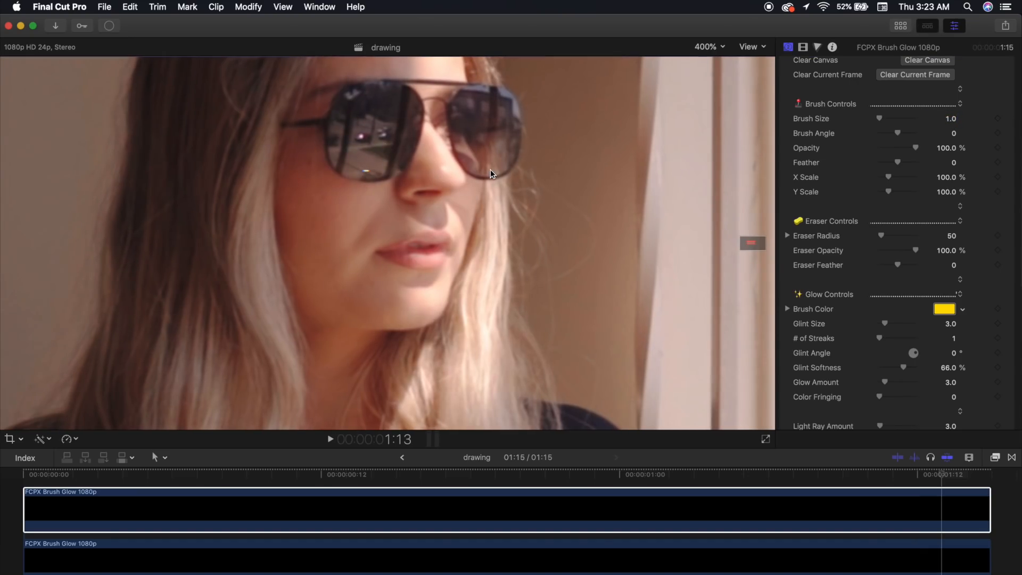
- Set the viewer zoom to Fit to return to the full-frame view
{"action": "left_click", "coordinate": [708, 45]}
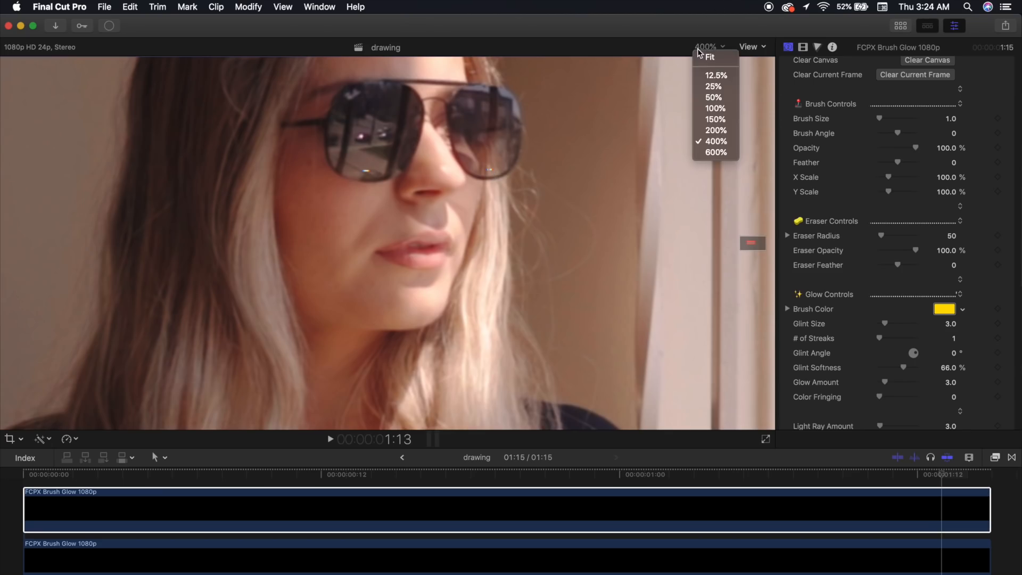
{"action": "left_click", "coordinate": [709, 57]}
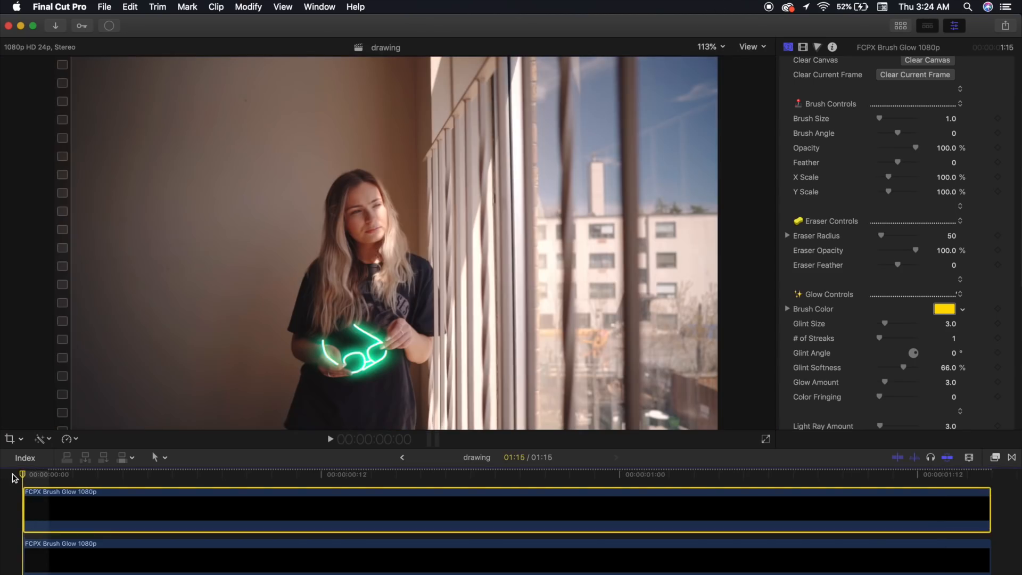